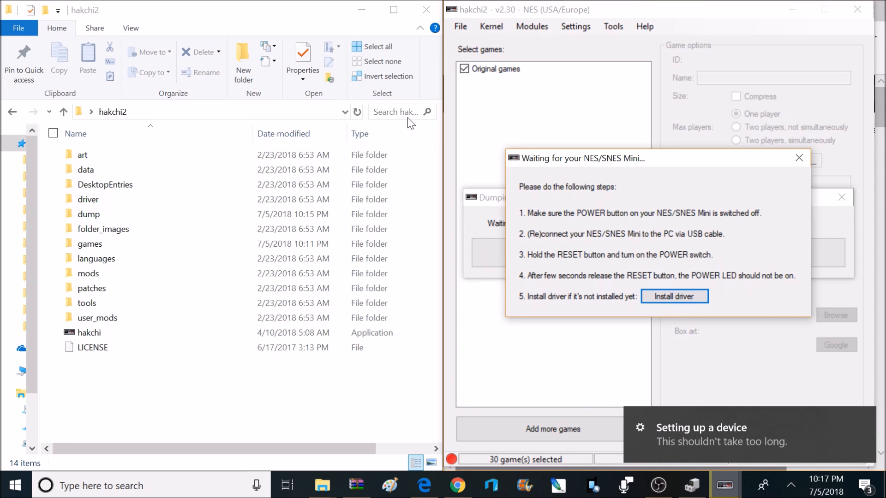
# Step: Install the USB driver and continue the kernel dump despite the unknown MD5 checksum warning
pyautogui.click(673, 296)
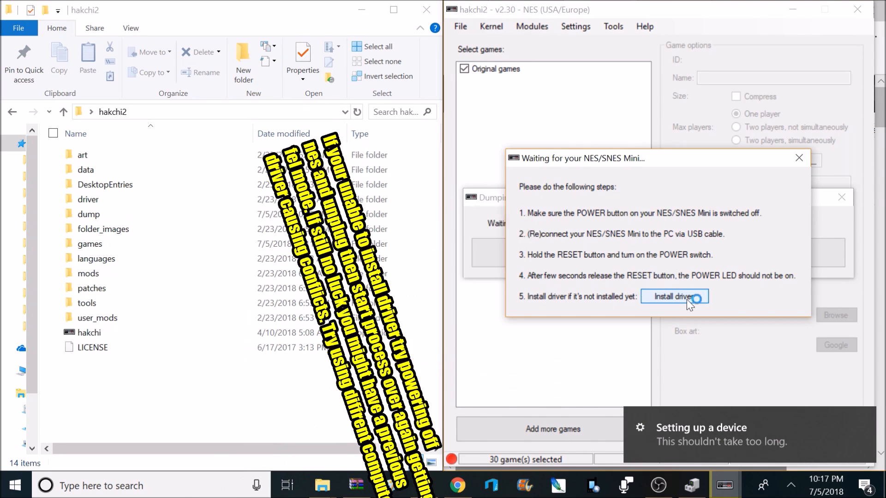
pyautogui.click(674, 296)
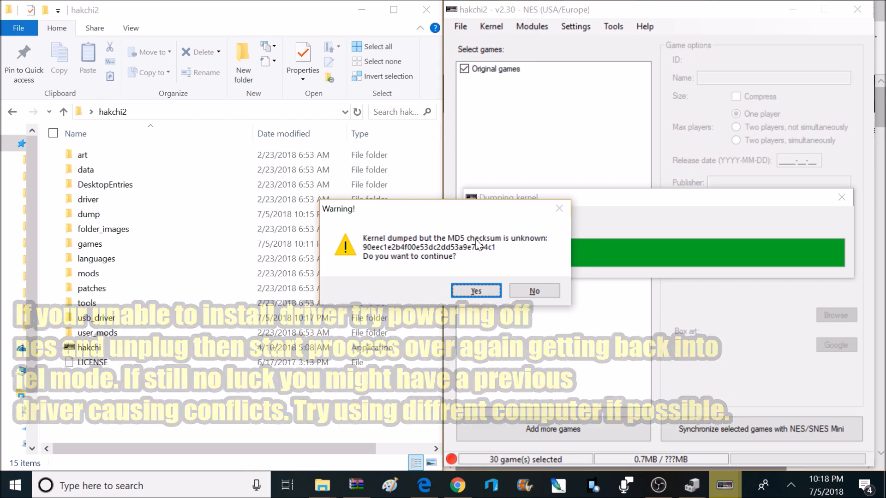
pyautogui.click(475, 291)
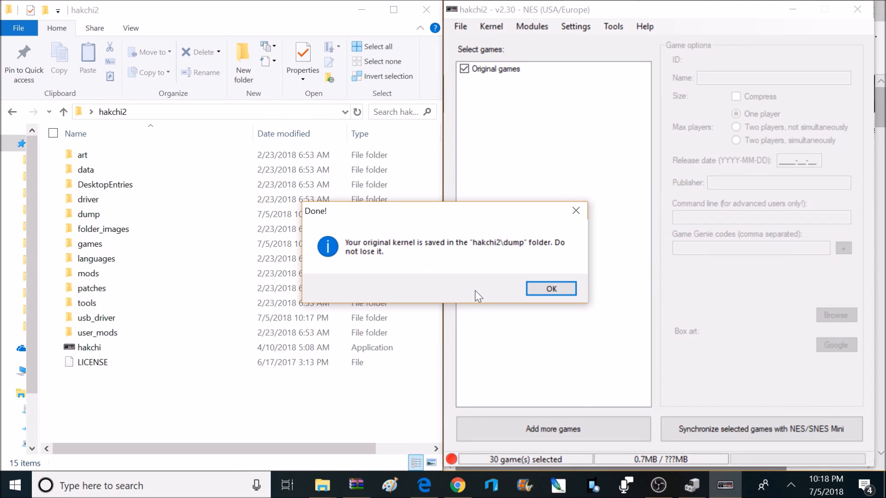
pyautogui.moveTo(364, 261)
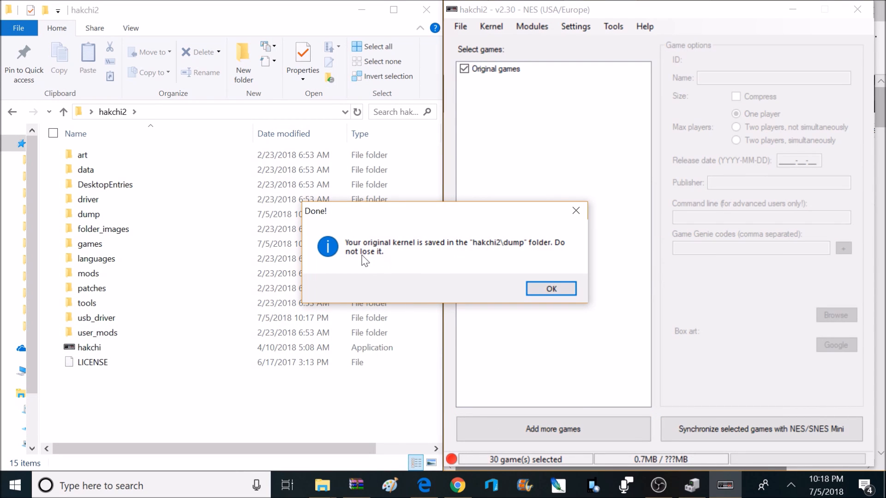
pyautogui.moveTo(550, 289)
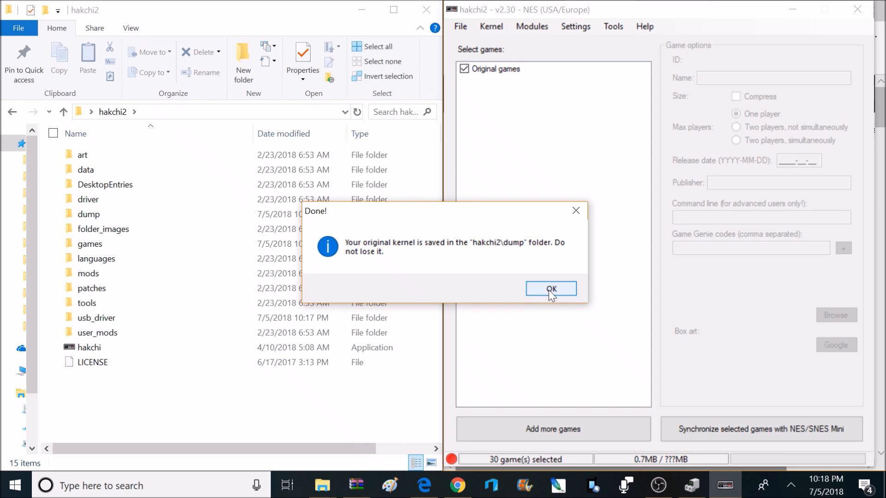
# Step: Copy the hakchi2 dump folder and paste it onto the desktop as a kernel backup
pyautogui.click(551, 289)
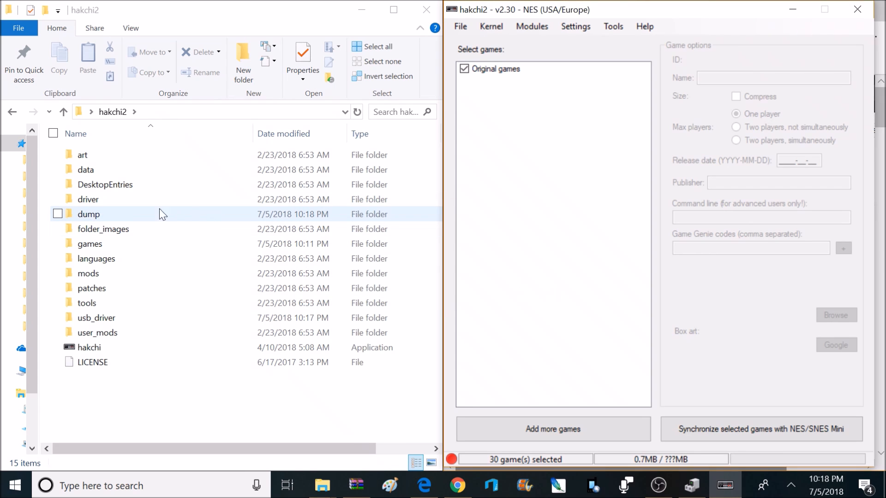
pyautogui.doubleClick(89, 214)
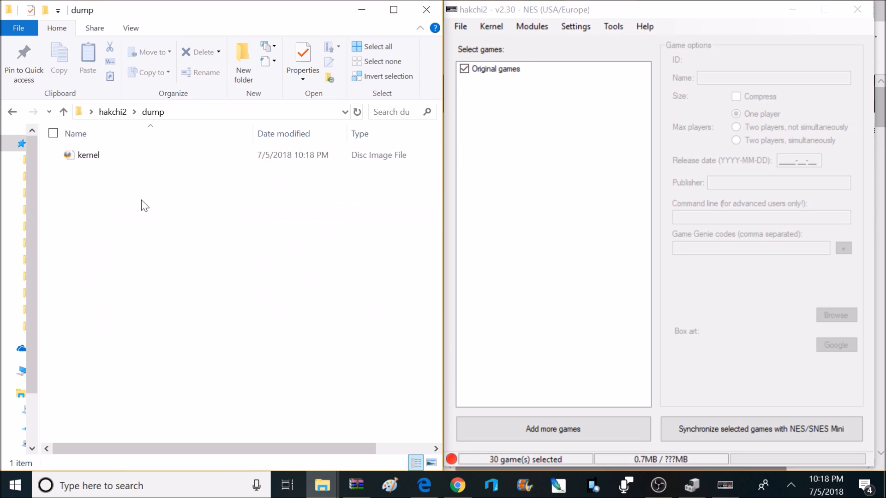
pyautogui.click(64, 112)
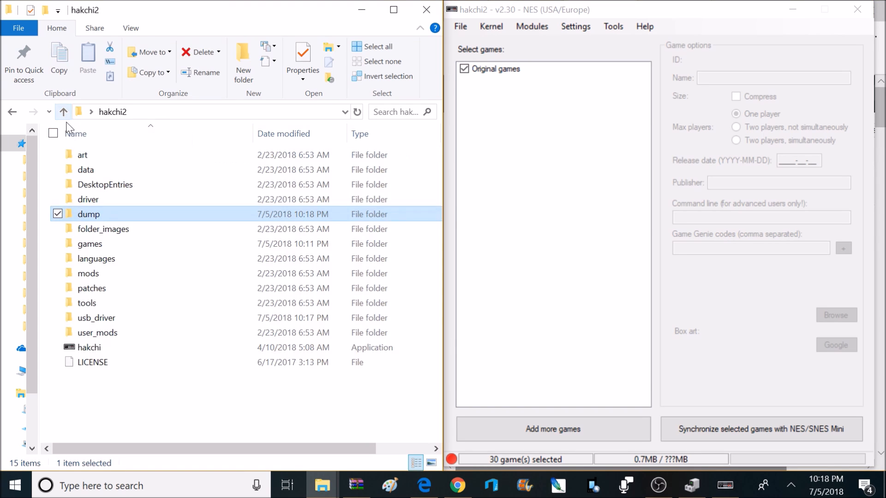
pyautogui.rightClick(89, 214)
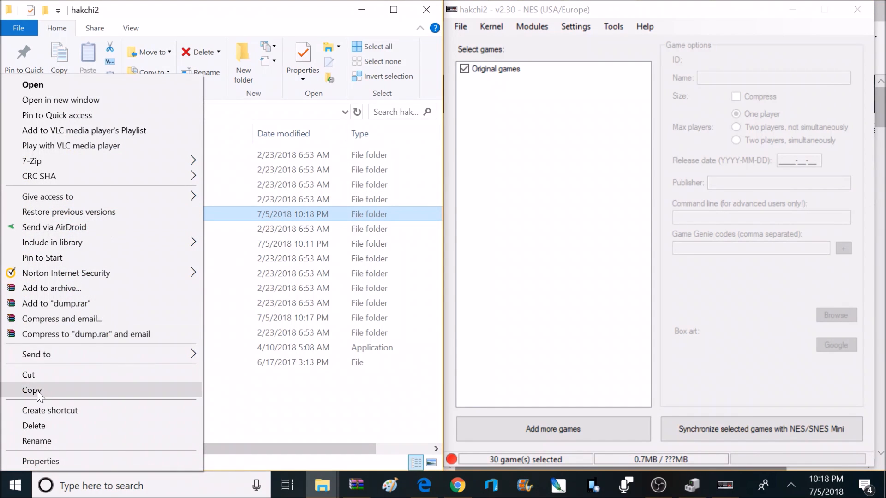
pyautogui.click(31, 390)
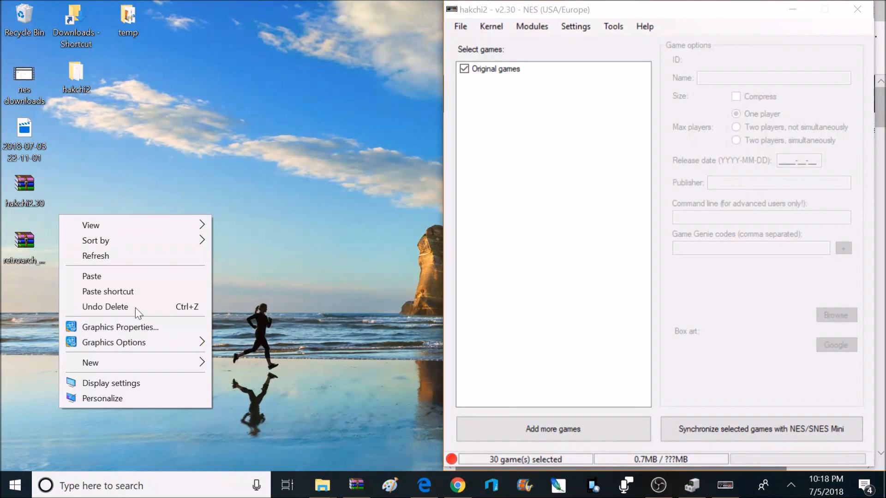
pyautogui.click(105, 306)
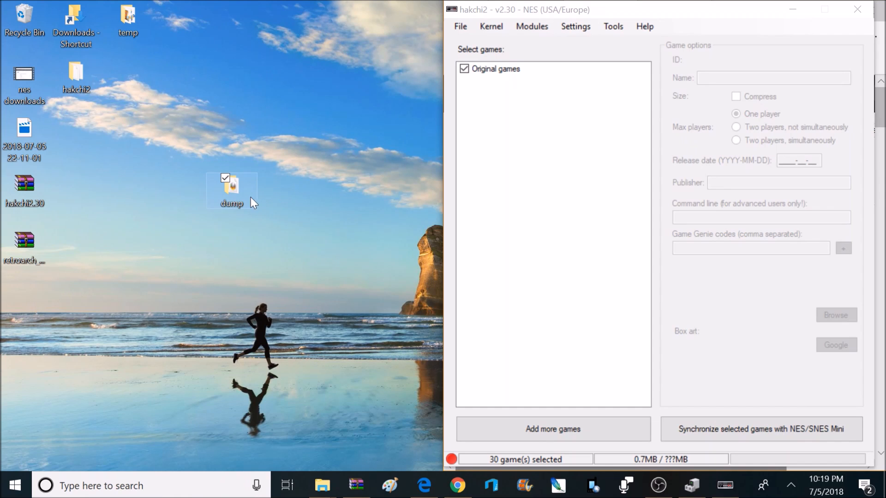
# Step: Rename the pasted folder to 'dumpkeep' and move it to the desktop's top row
pyautogui.doubleClick(232, 203)
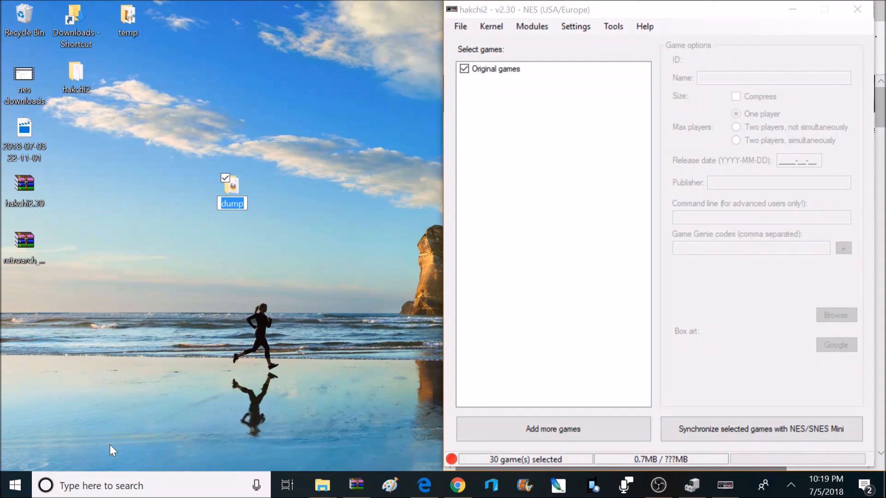
pyautogui.write('keep')
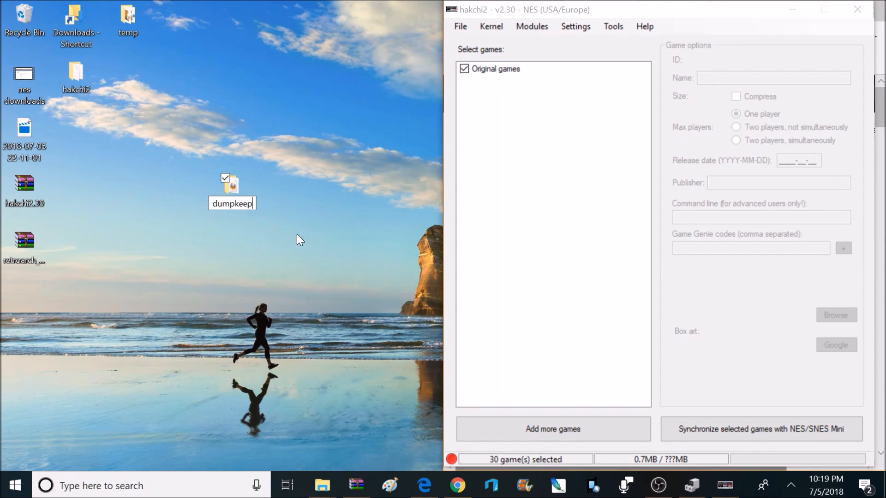
pyautogui.moveTo(232, 186); pyautogui.dragTo(173, 37)
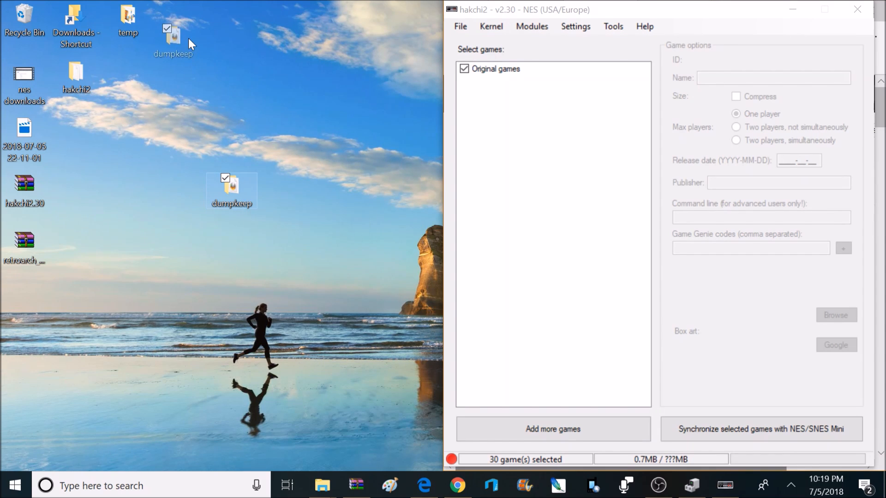
pyautogui.moveTo(232, 191); pyautogui.dragTo(180, 19)
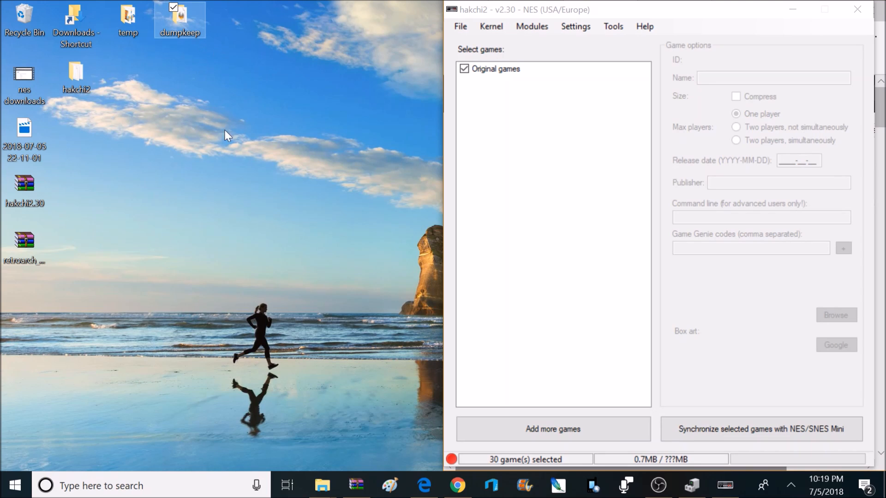
pyautogui.moveTo(303, 249)
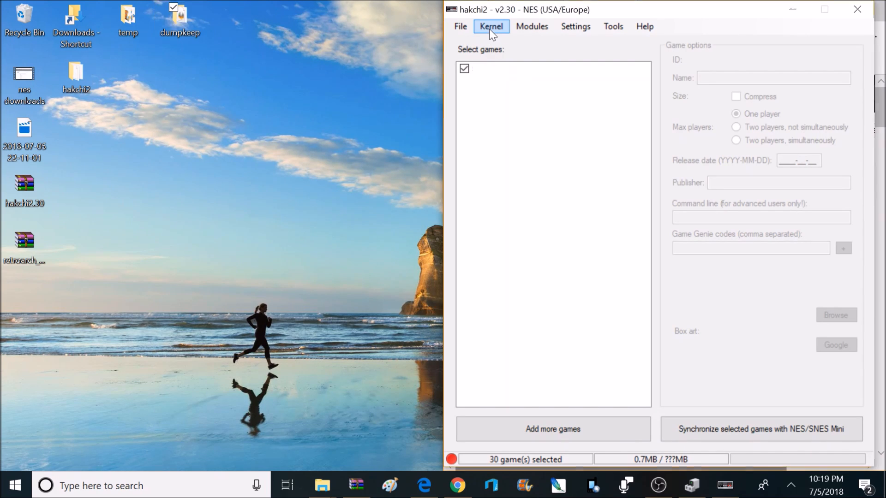
# Step: Flash the custom kernel to the console from the Kernel menu and confirm the Done message
pyautogui.click(490, 26)
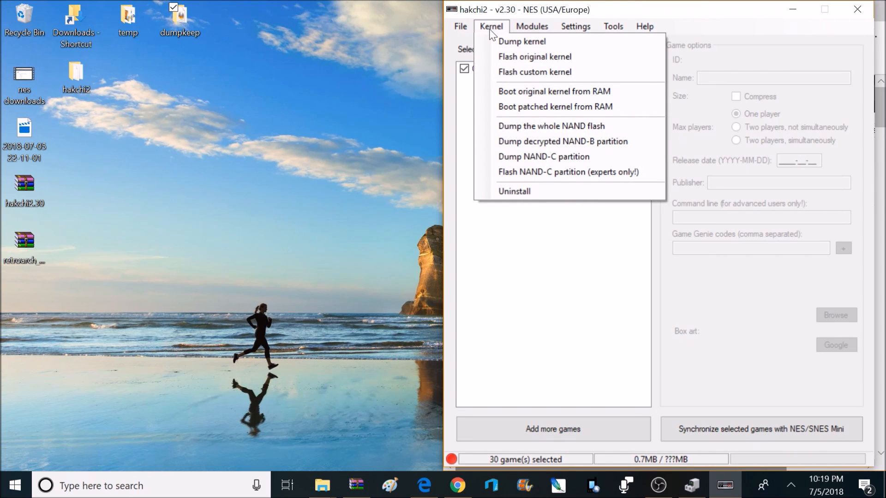
pyautogui.moveTo(534, 72)
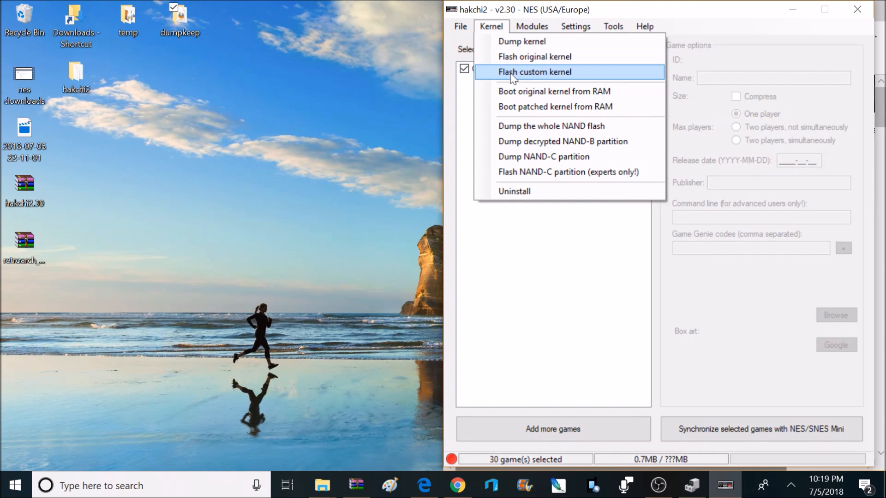
pyautogui.click(534, 72)
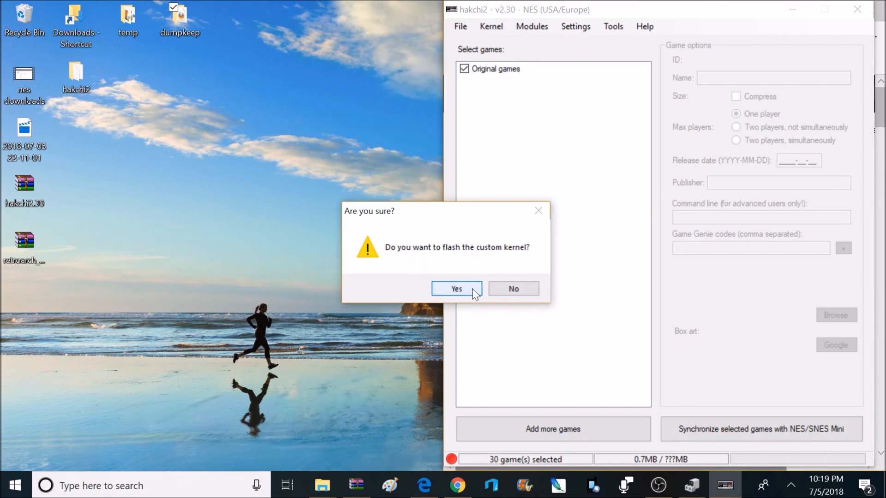
pyautogui.click(456, 289)
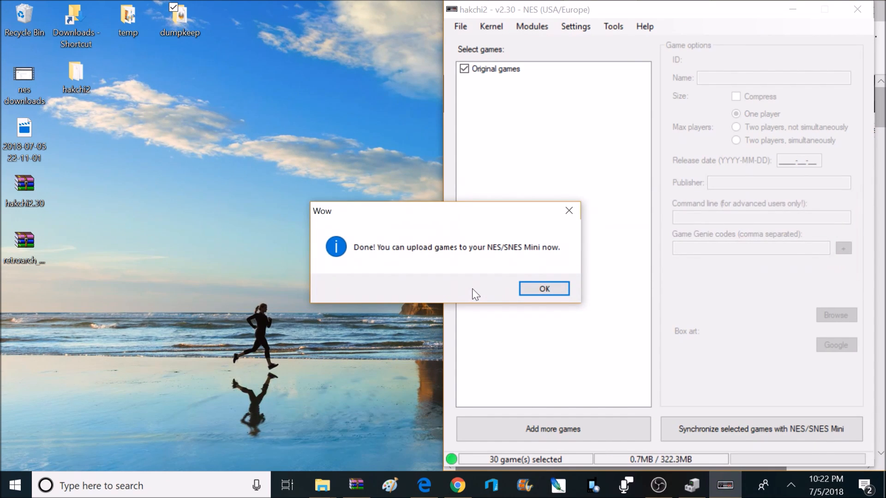
pyautogui.moveTo(570, 265)
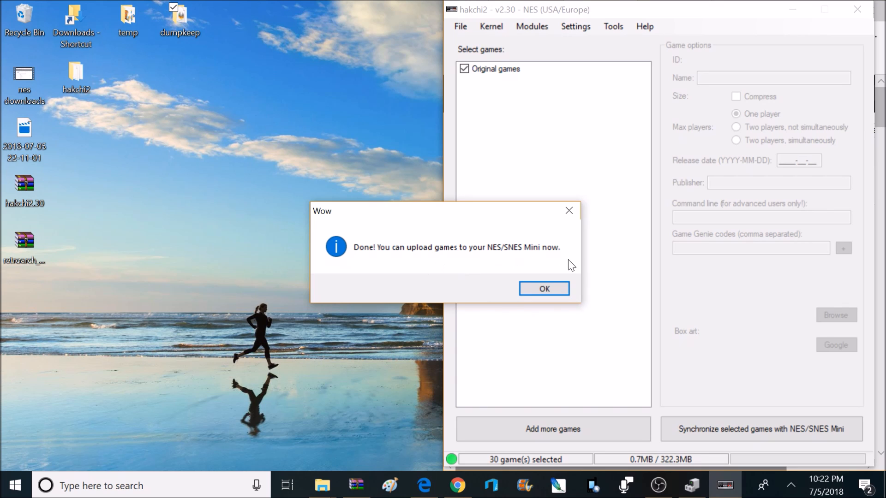
pyautogui.click(542, 289)
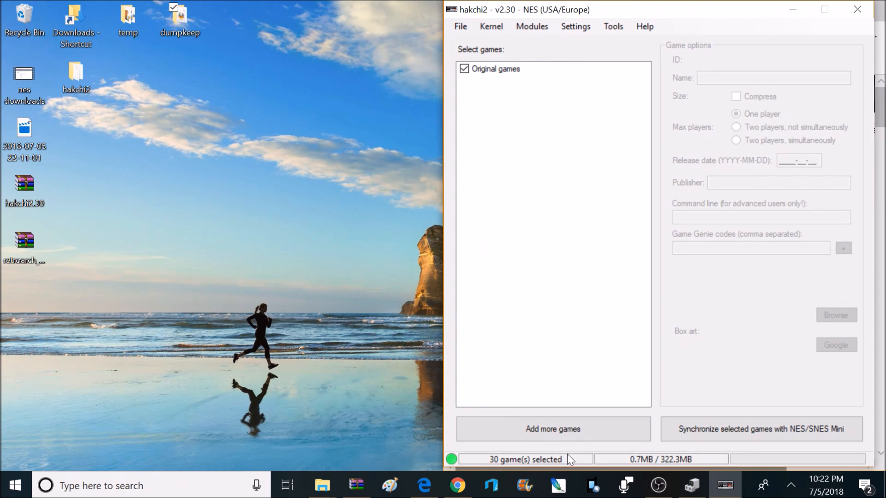
pyautogui.moveTo(644, 471)
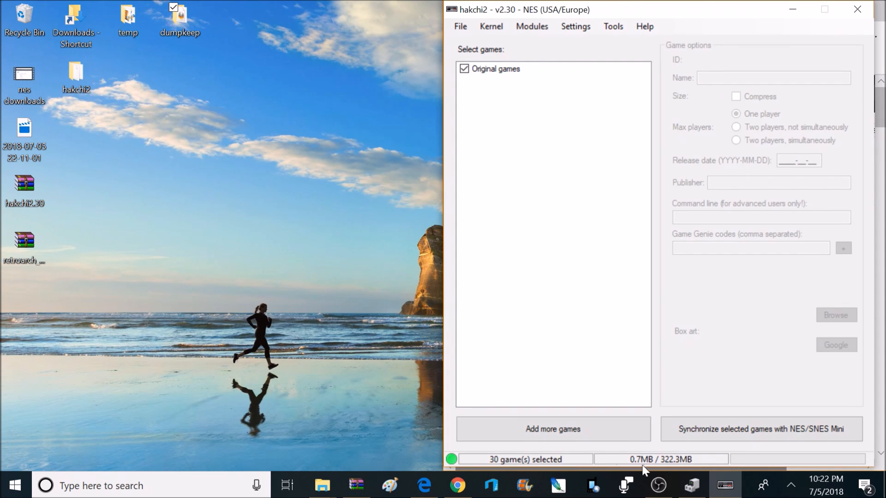
pyautogui.moveTo(606, 274)
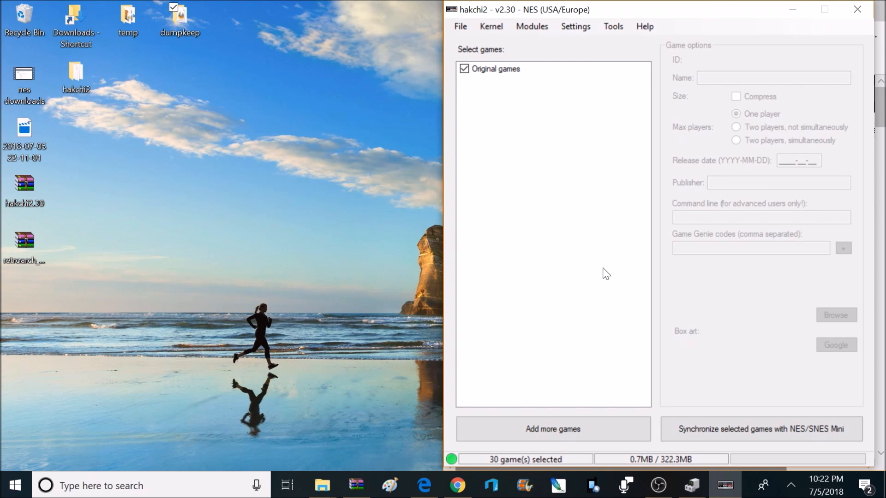
pyautogui.moveTo(507, 96)
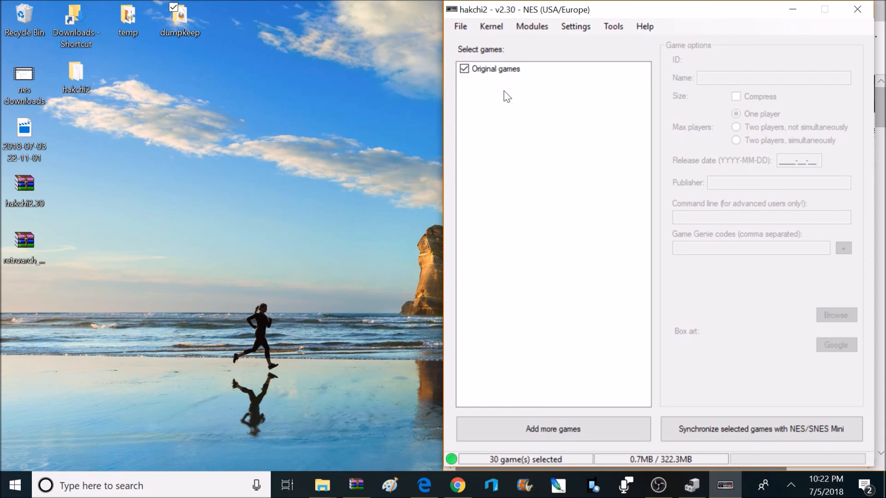
pyautogui.click(490, 26)
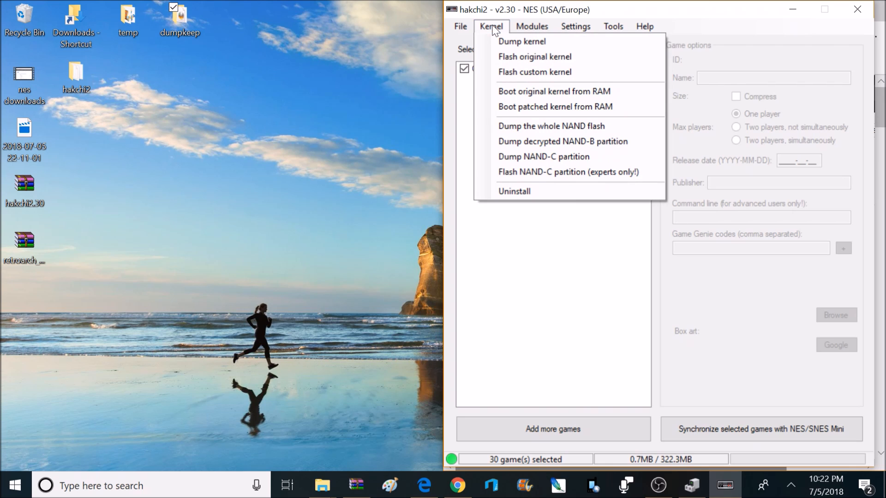
pyautogui.moveTo(503, 203)
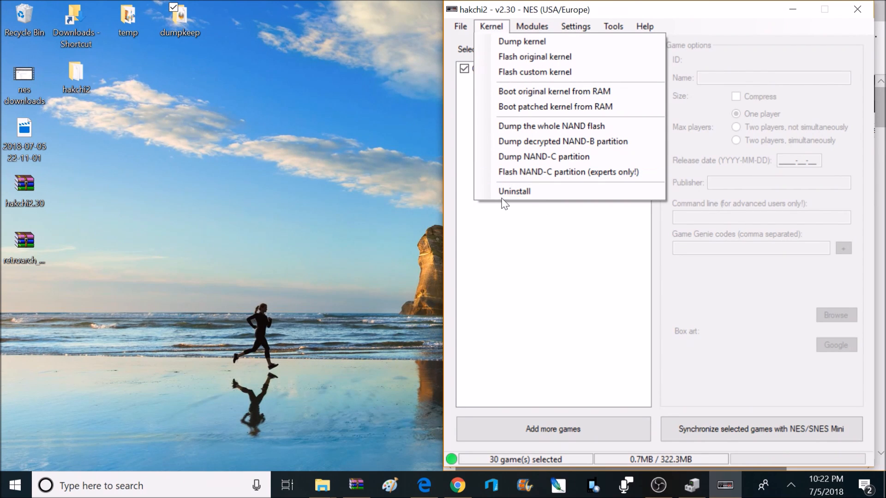
pyautogui.moveTo(544, 192)
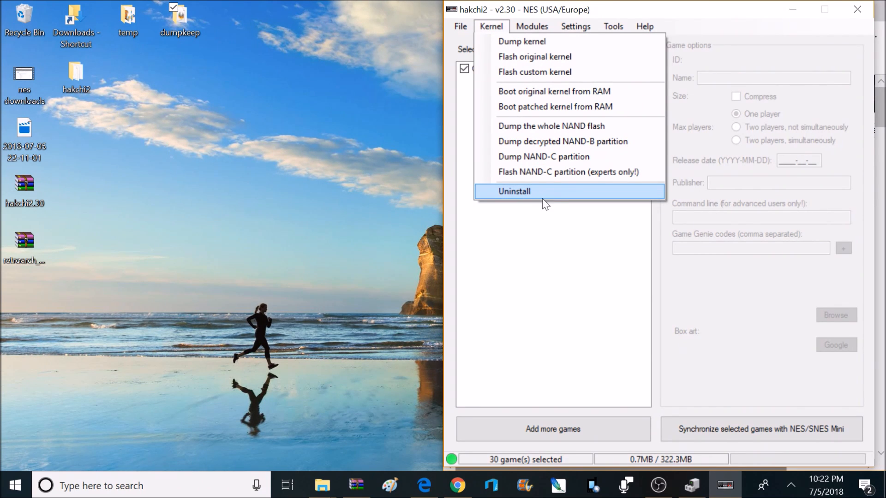
pyautogui.moveTo(527, 201)
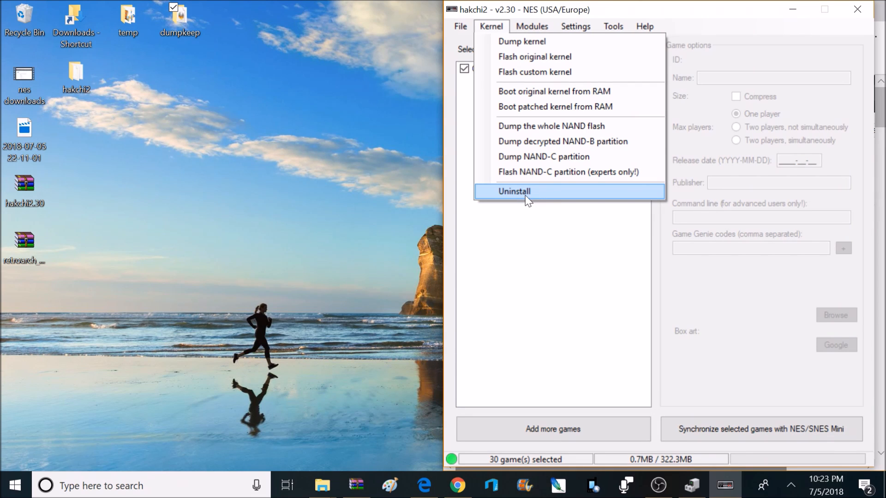
pyautogui.moveTo(534, 56)
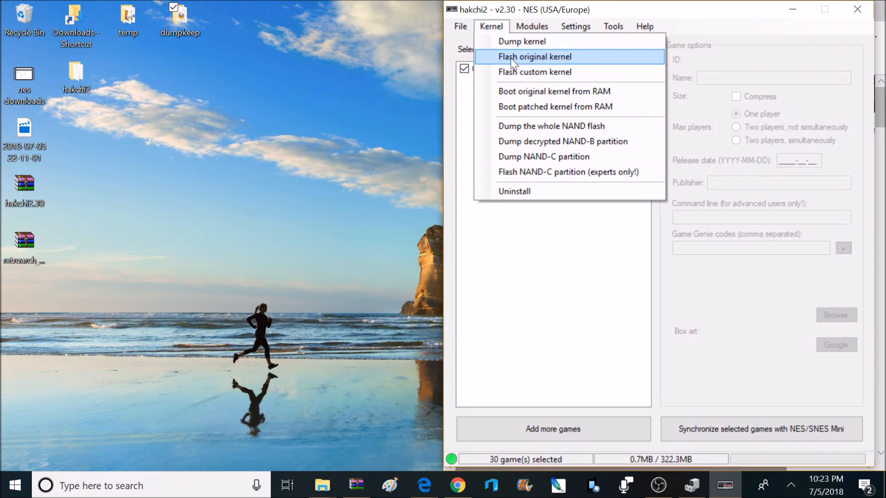
pyautogui.moveTo(180, 19)
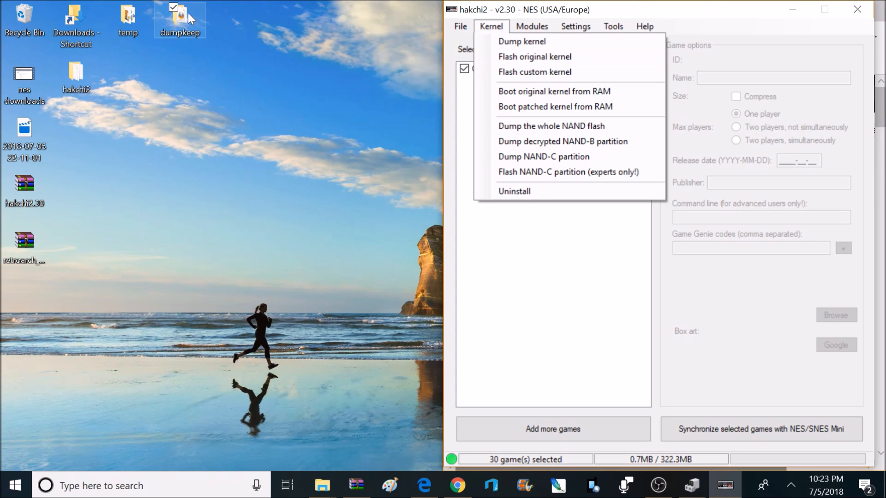
pyautogui.moveTo(190, 32)
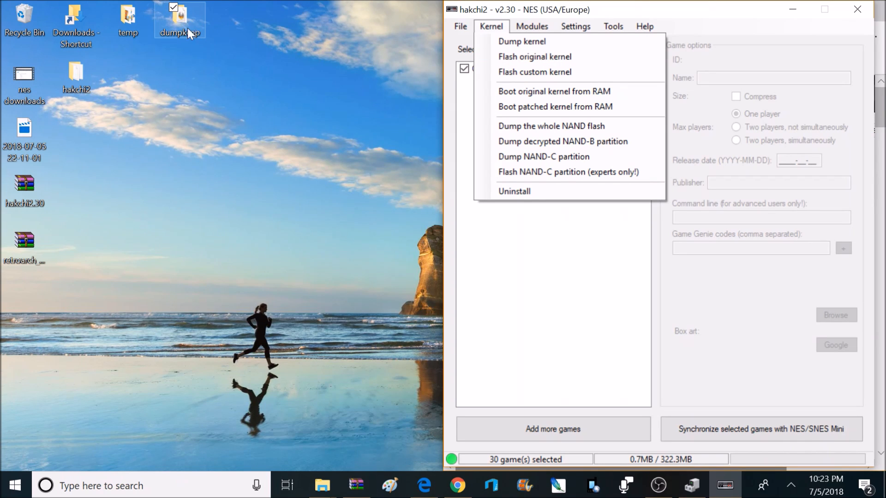
pyautogui.moveTo(186, 29)
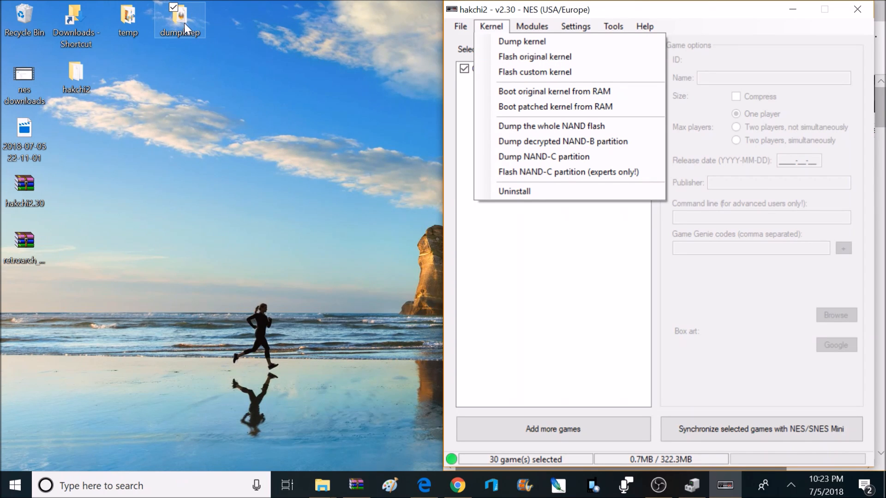
pyautogui.click(524, 303)
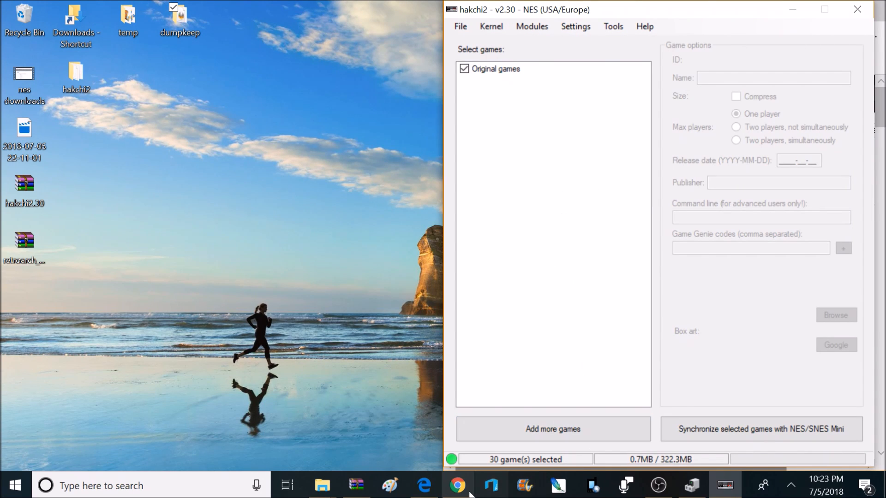
# Step: Add the NES ROM batch, accepting every unsupported-mapper game, for 820 selected games
pyautogui.click(322, 485)
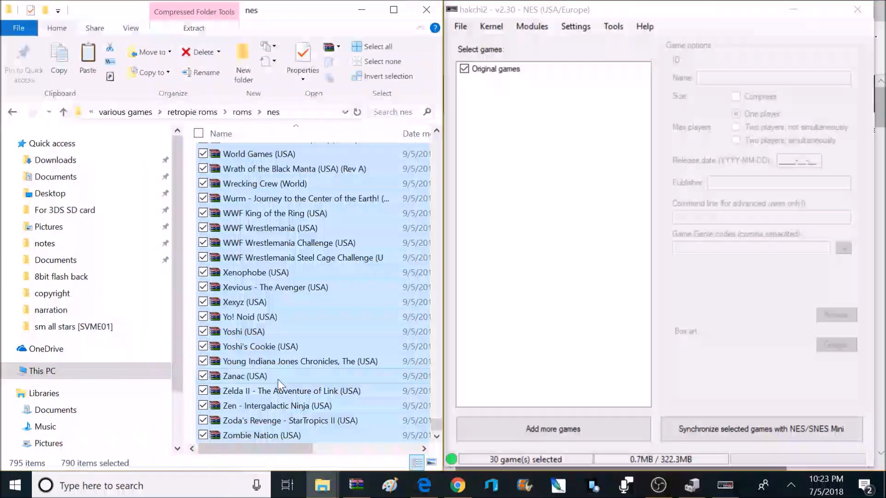
pyautogui.moveTo(277, 384)
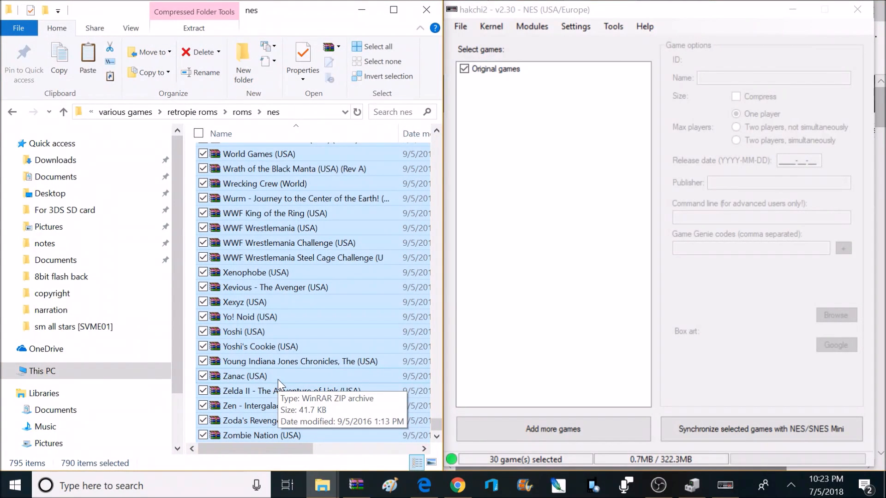
pyautogui.moveTo(275, 213)
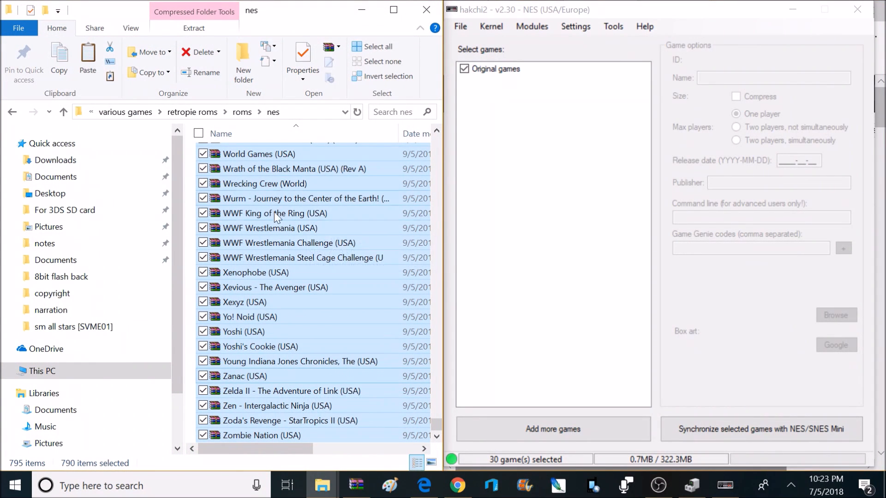
pyautogui.moveTo(306, 217)
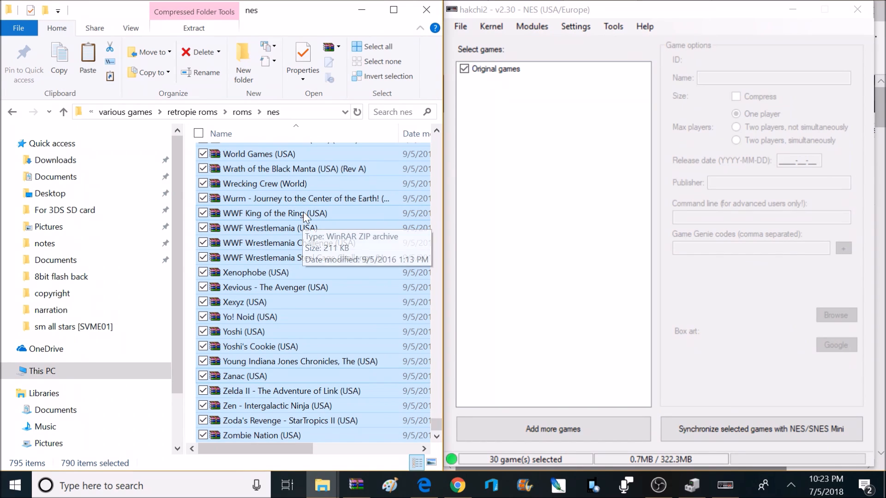
pyautogui.moveTo(410, 221)
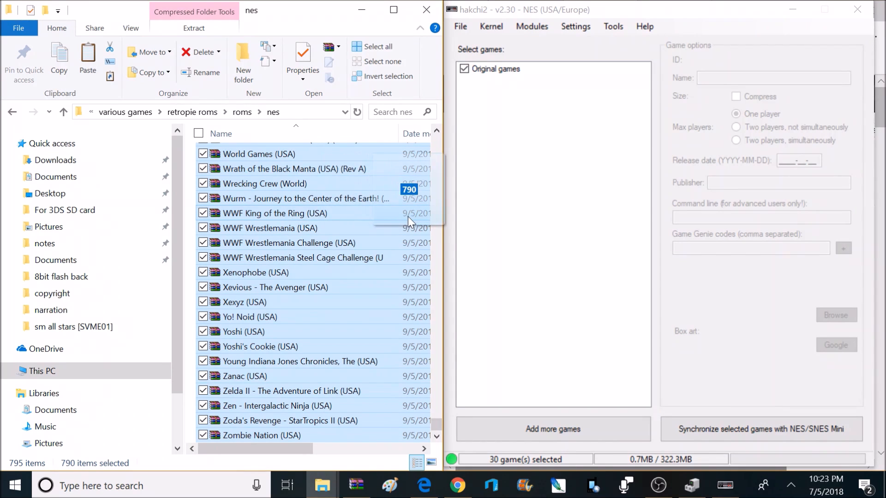
pyautogui.moveTo(343, 227)
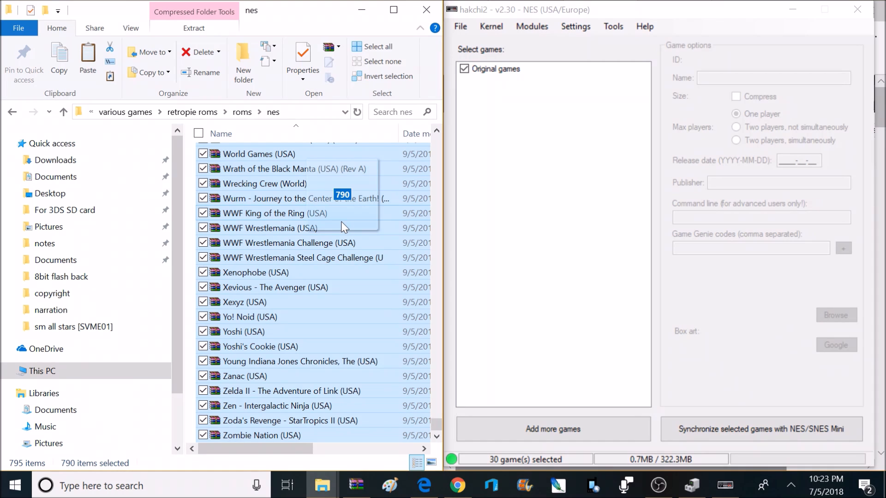
pyautogui.moveTo(360, 229)
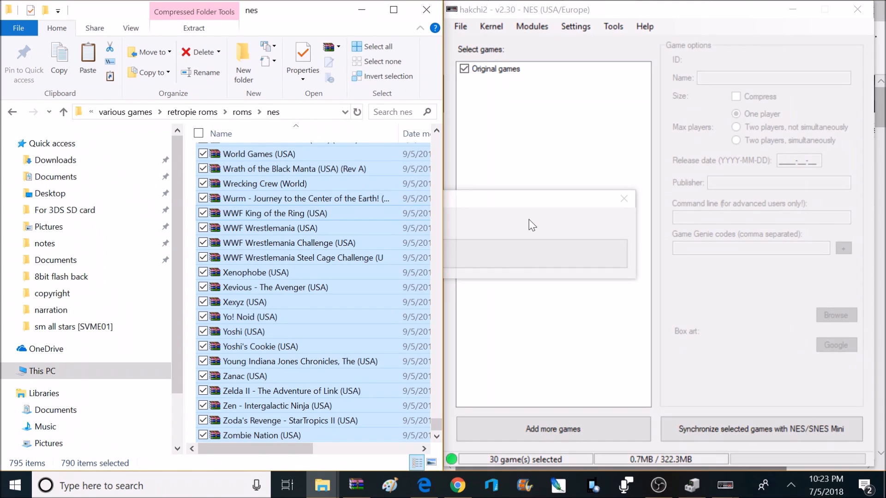
pyautogui.moveTo(534, 205)
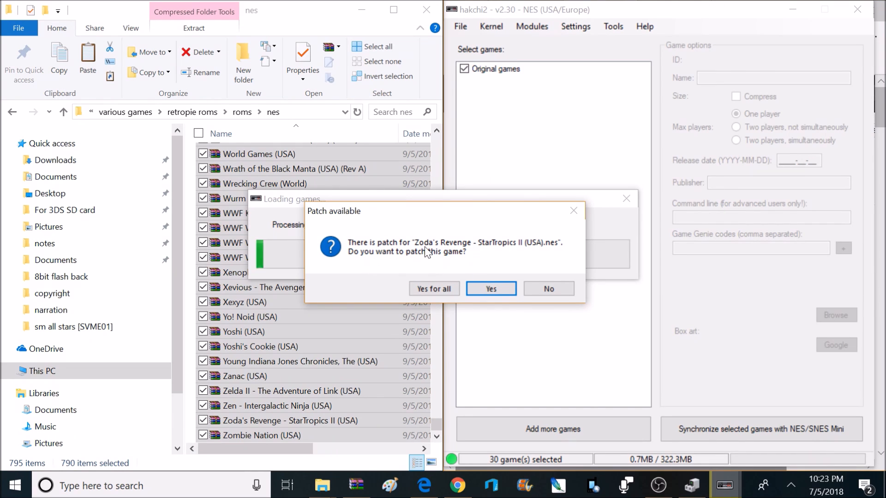
pyautogui.moveTo(433, 295)
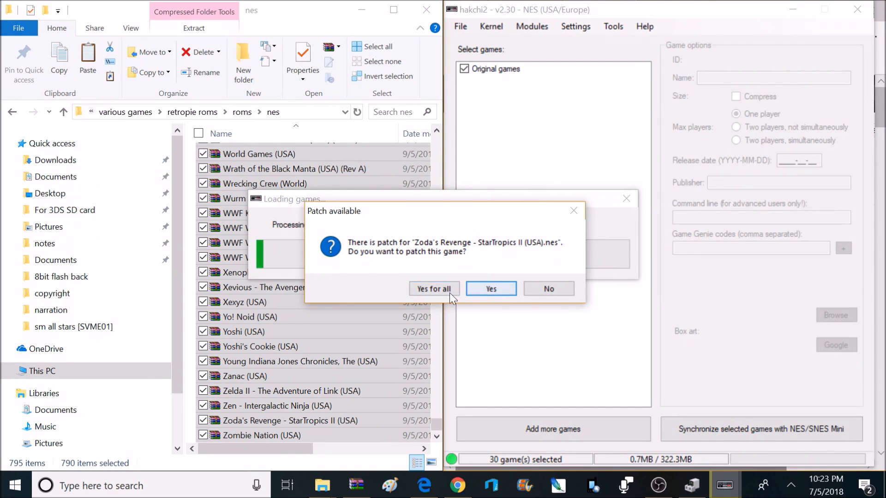
pyautogui.moveTo(434, 289)
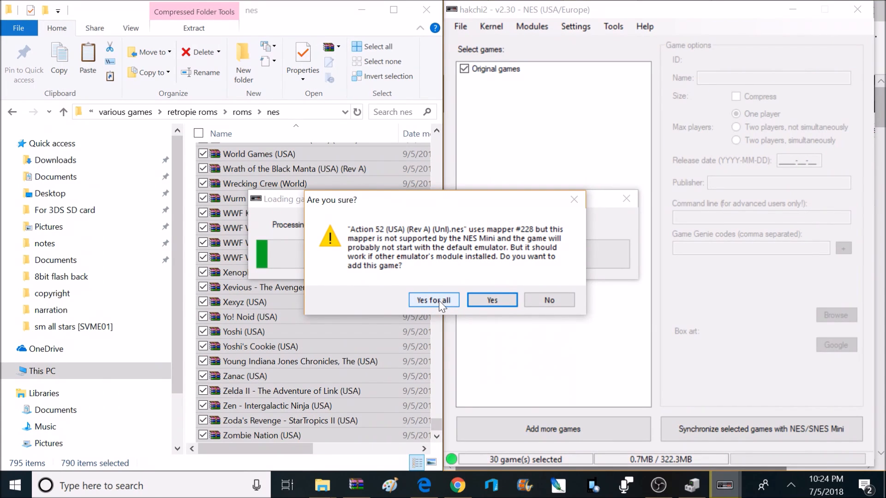
pyautogui.click(432, 300)
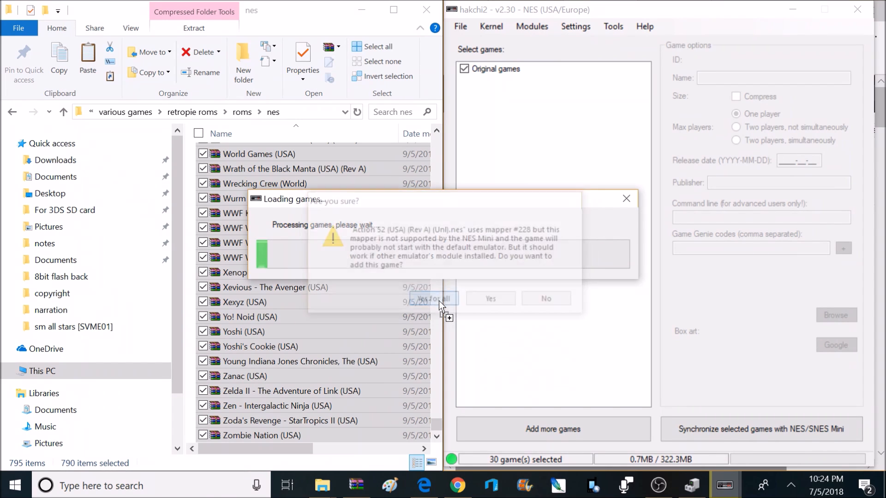
pyautogui.click(431, 298)
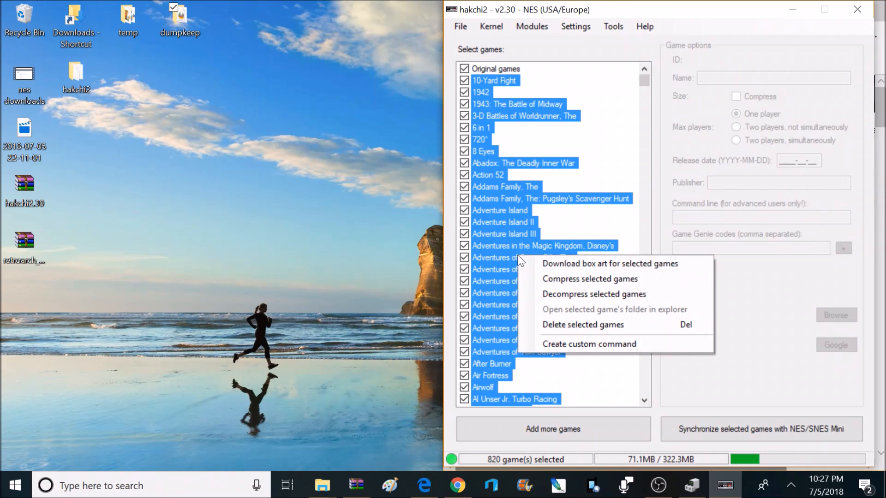
pyautogui.moveTo(588, 268)
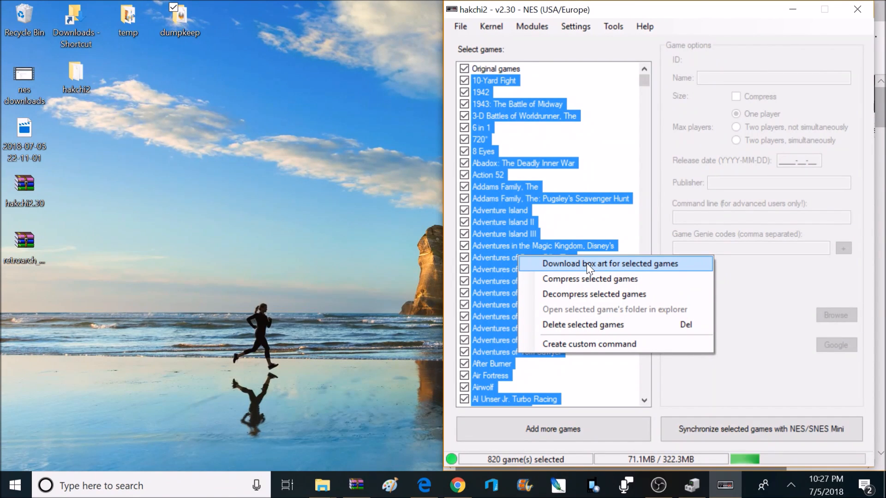
# Step: Download box art for all 820 selected games and dismiss the download error
pyautogui.click(609, 263)
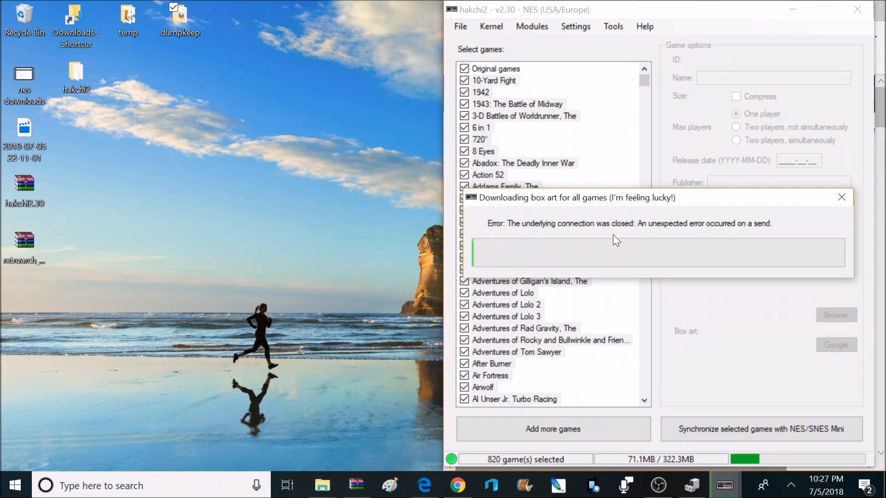
pyautogui.click(842, 198)
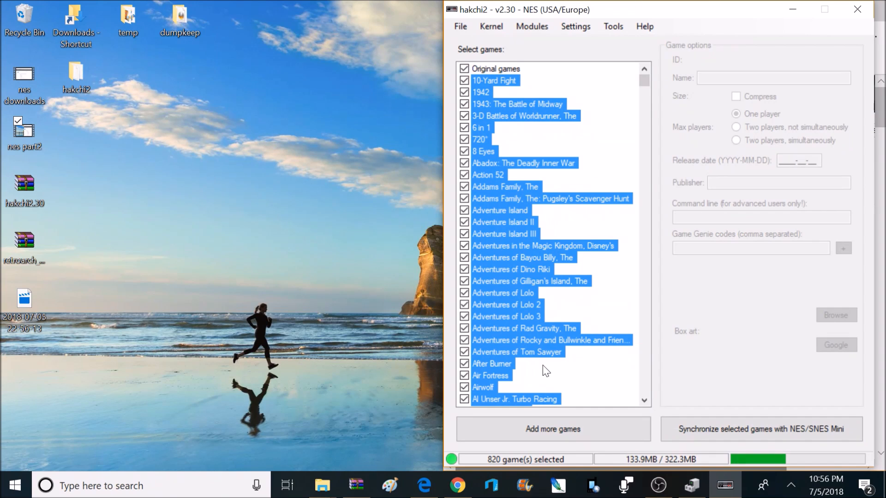
pyautogui.moveTo(666, 470)
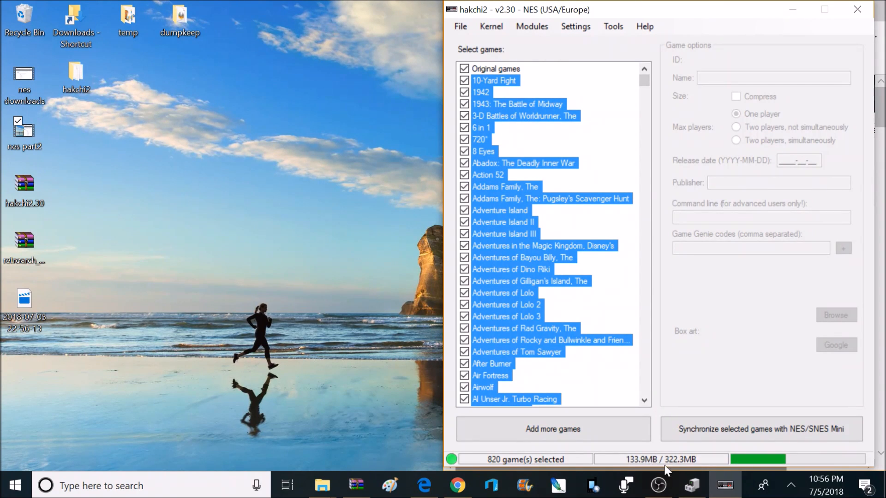
pyautogui.click(506, 304)
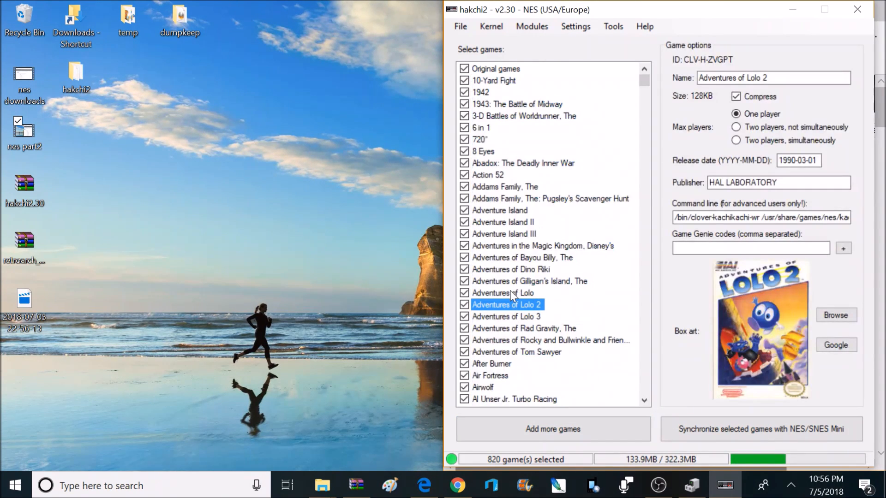
pyautogui.click(499, 210)
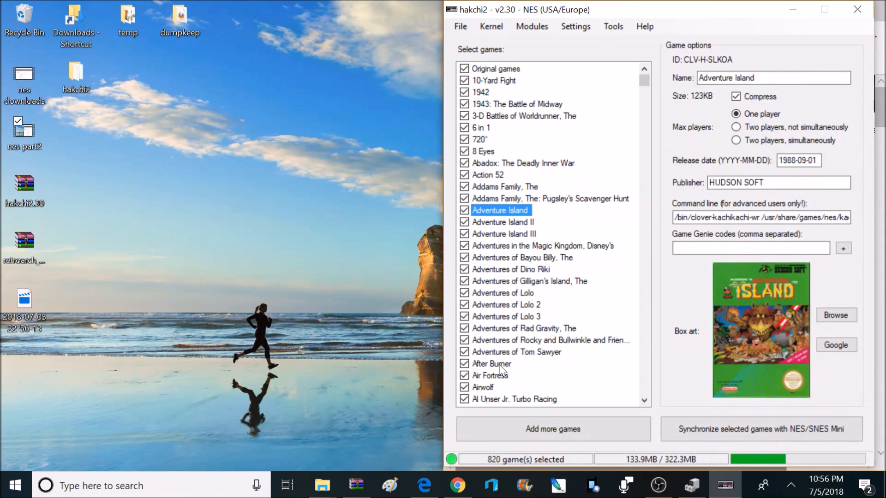
pyautogui.click(515, 400)
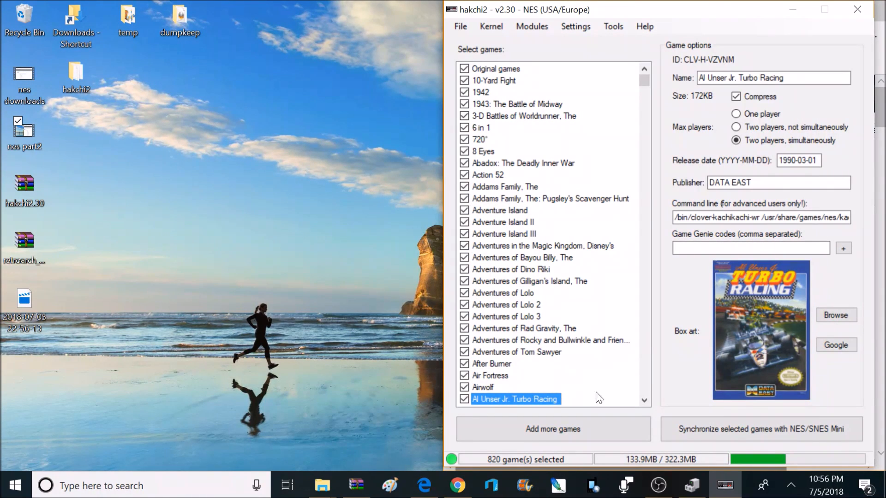
pyautogui.moveTo(836, 316)
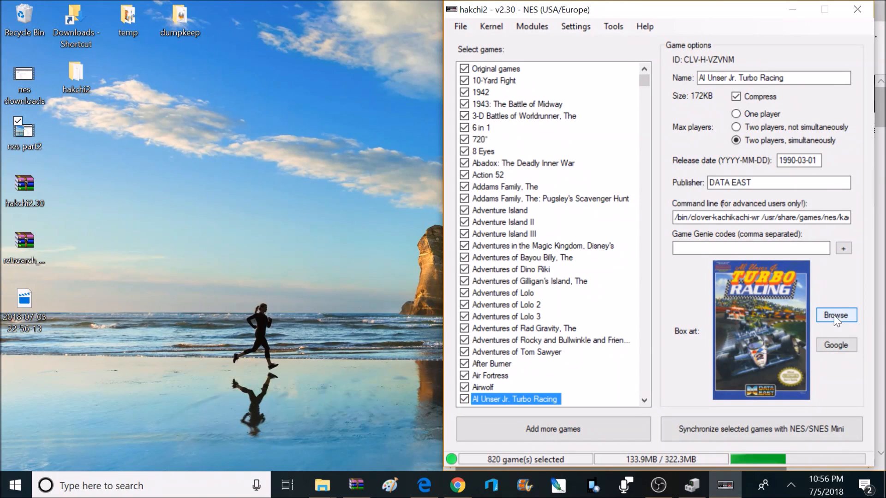
pyautogui.moveTo(836, 345)
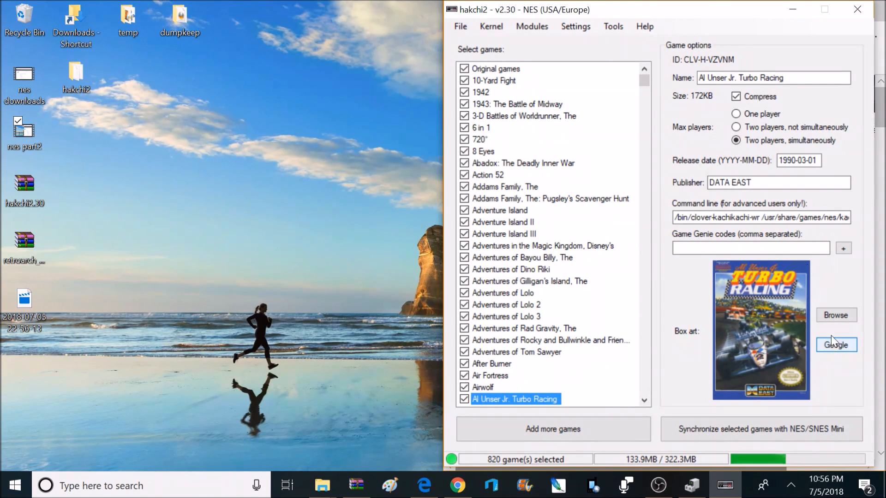
pyautogui.click(575, 26)
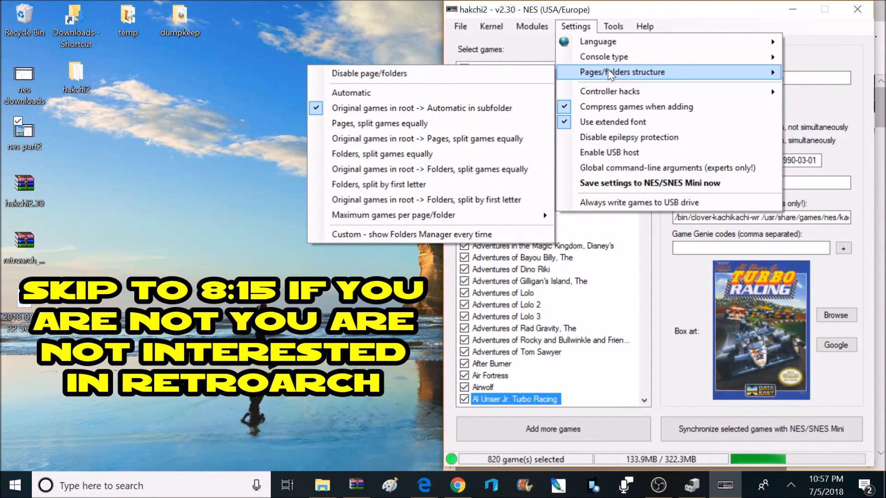
pyautogui.moveTo(411, 108)
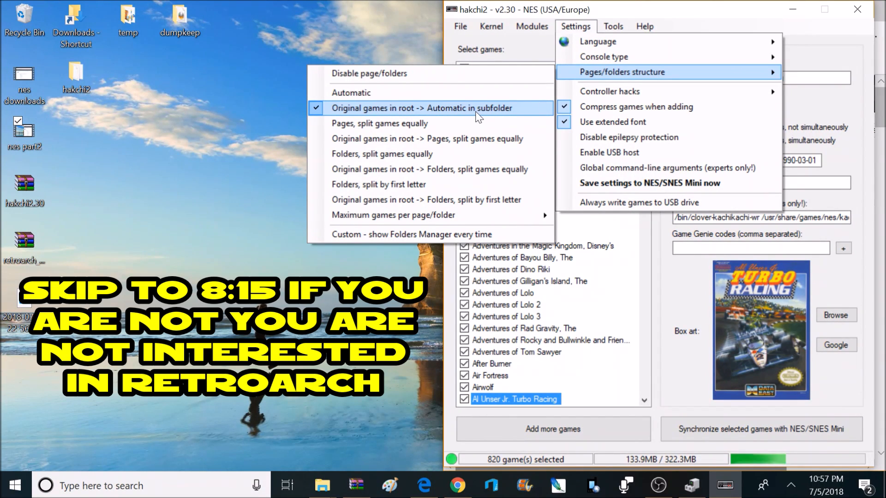
pyautogui.moveTo(415, 122)
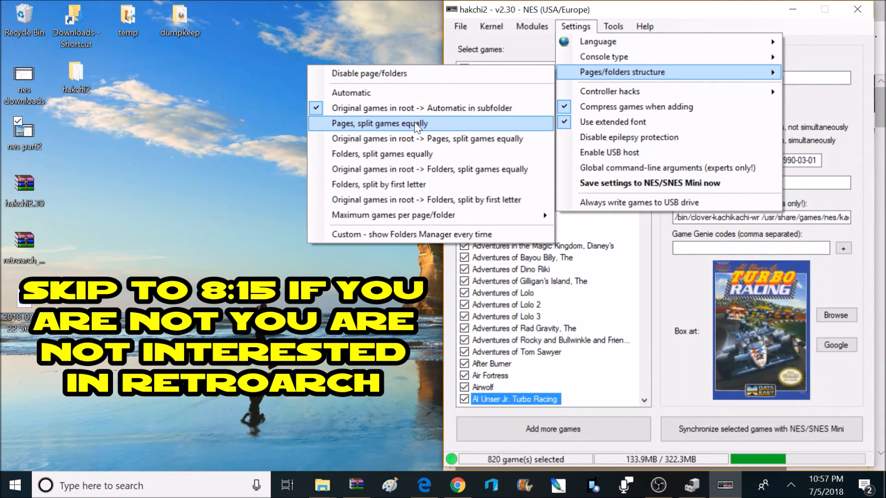
pyautogui.moveTo(415, 234)
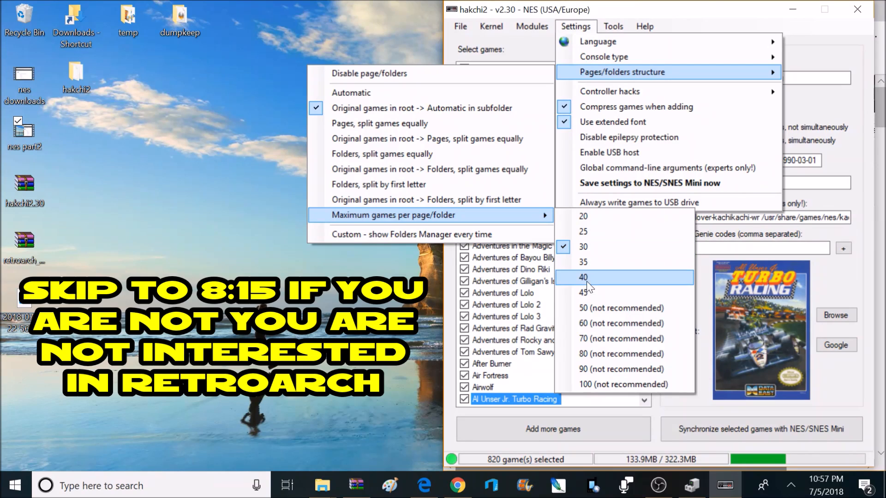
pyautogui.moveTo(616, 308)
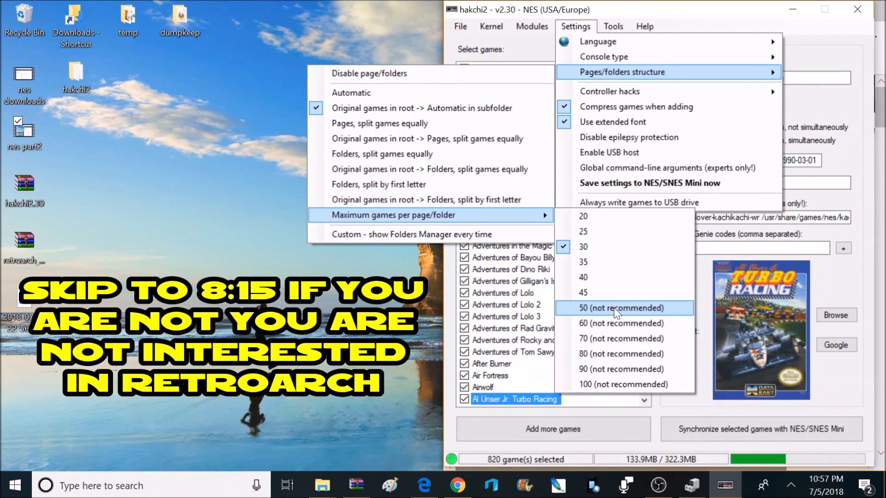
pyautogui.moveTo(615, 247)
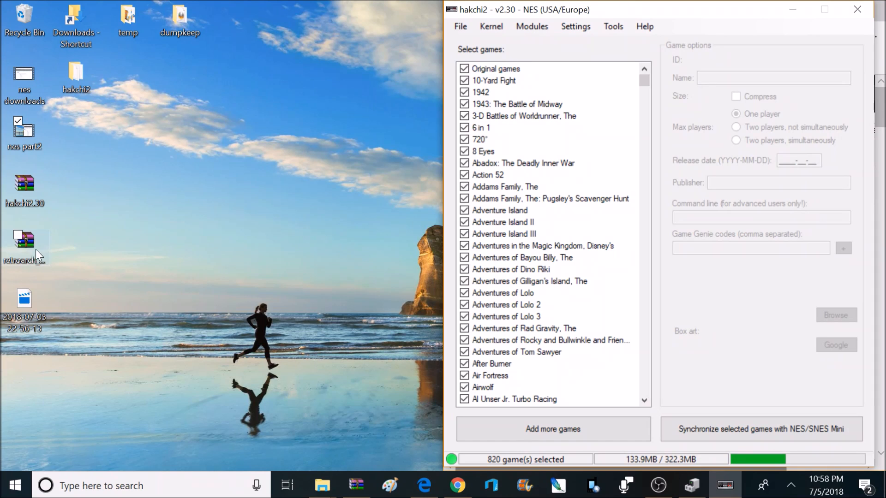
pyautogui.moveTo(34, 251)
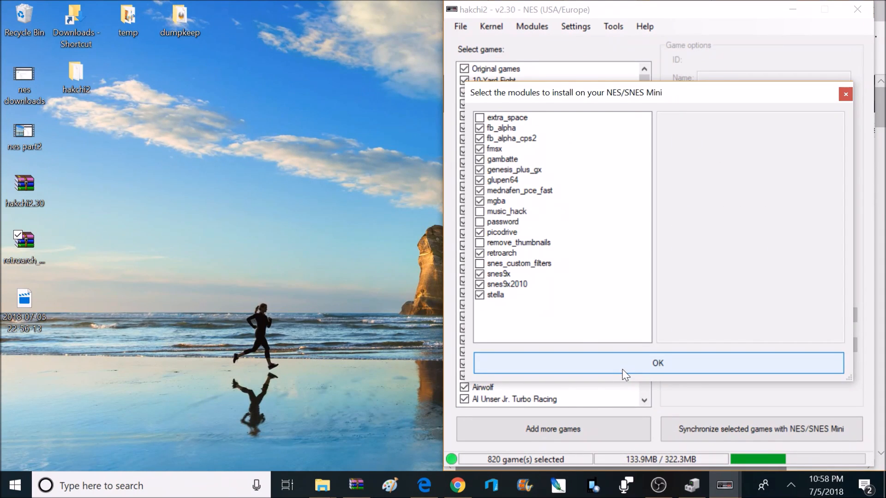
# Step: Review descriptions of the extra_space, fmsx, gambatte, glupen64, retroarch and stella modules
pyautogui.click(507, 117)
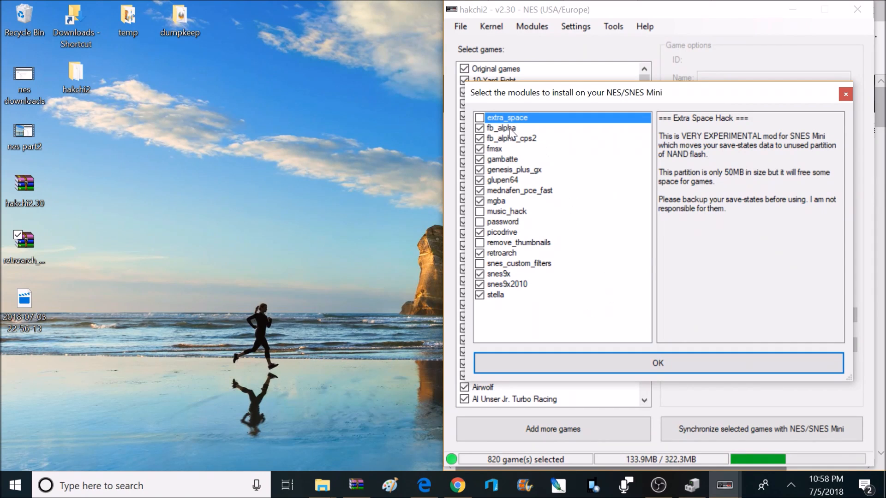
pyautogui.click(495, 149)
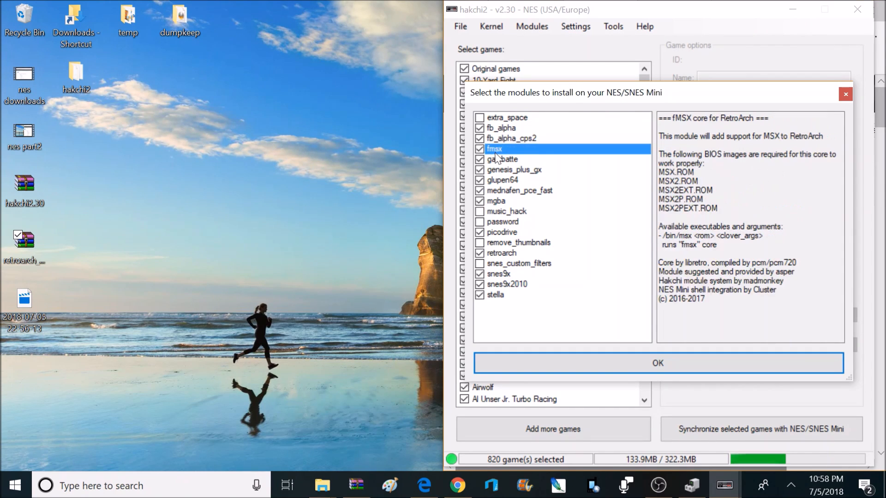
pyautogui.click(502, 158)
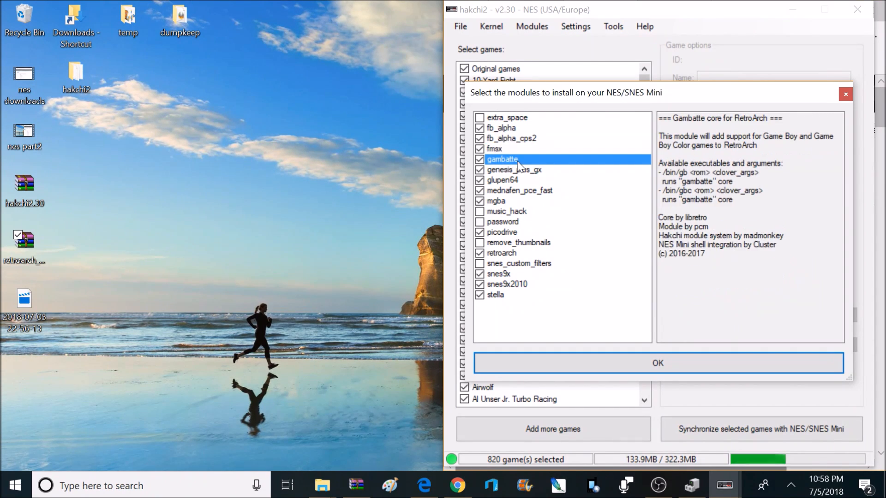
pyautogui.click(519, 190)
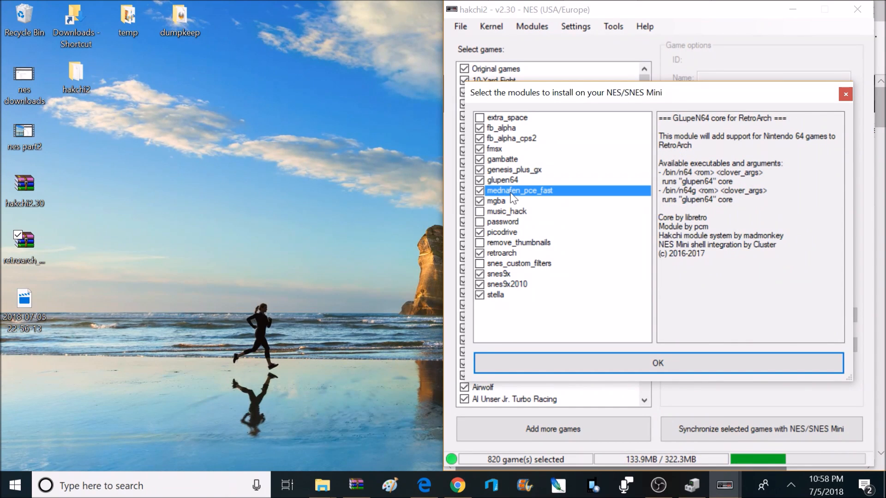
pyautogui.click(502, 253)
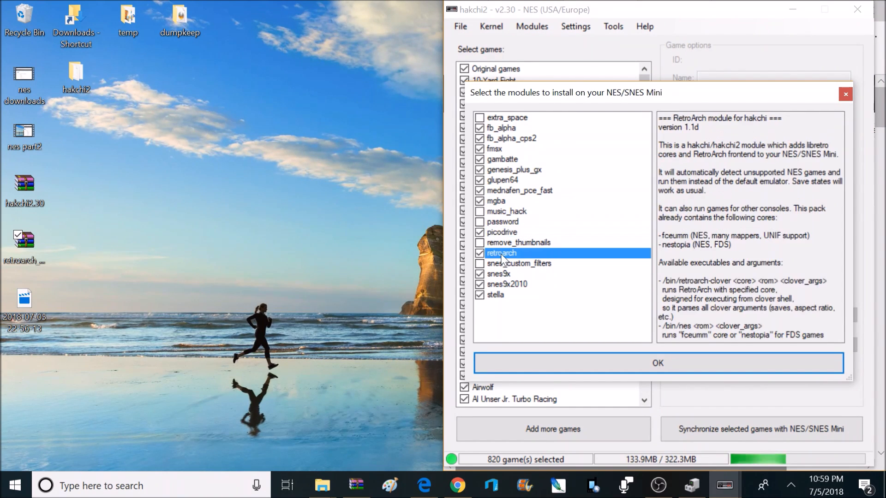
pyautogui.click(496, 295)
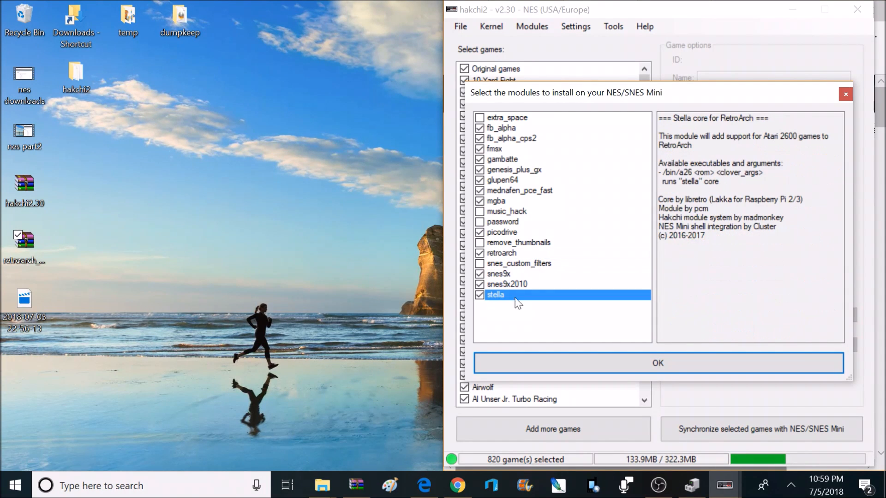
pyautogui.moveTo(658, 363)
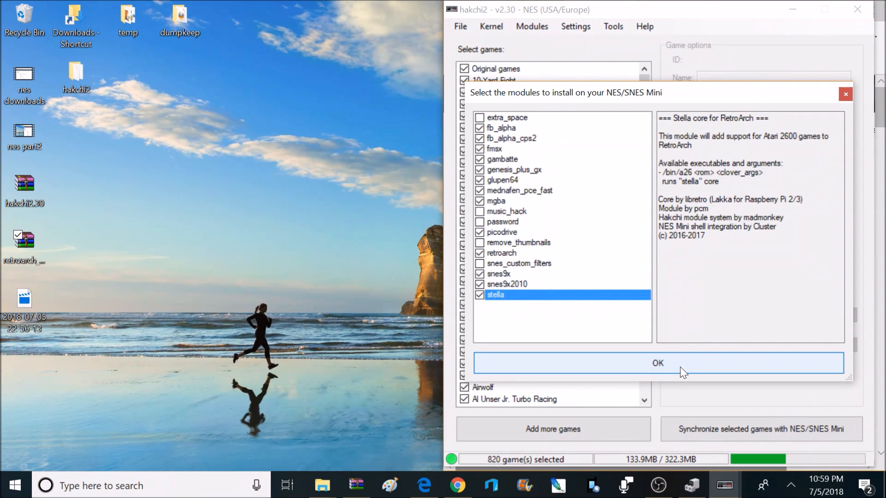
pyautogui.moveTo(690, 371)
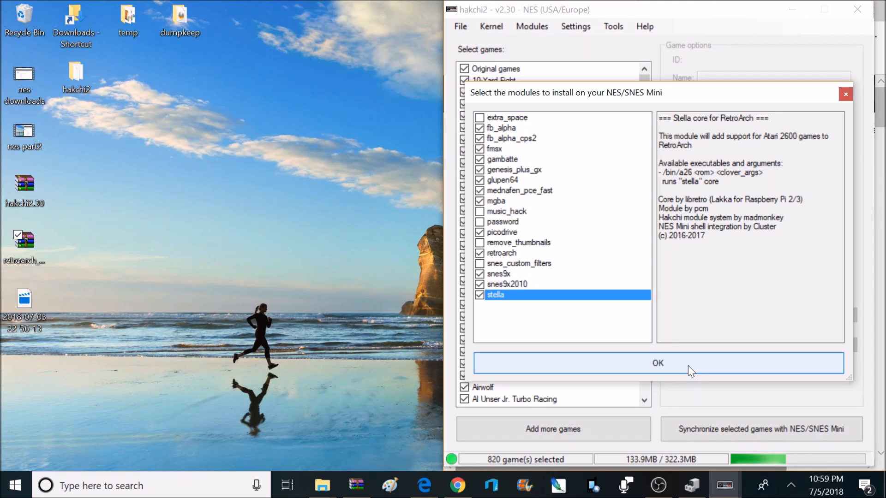
# Step: Confirm the module selection, install the mods on the console and dismiss the Done notice
pyautogui.click(657, 363)
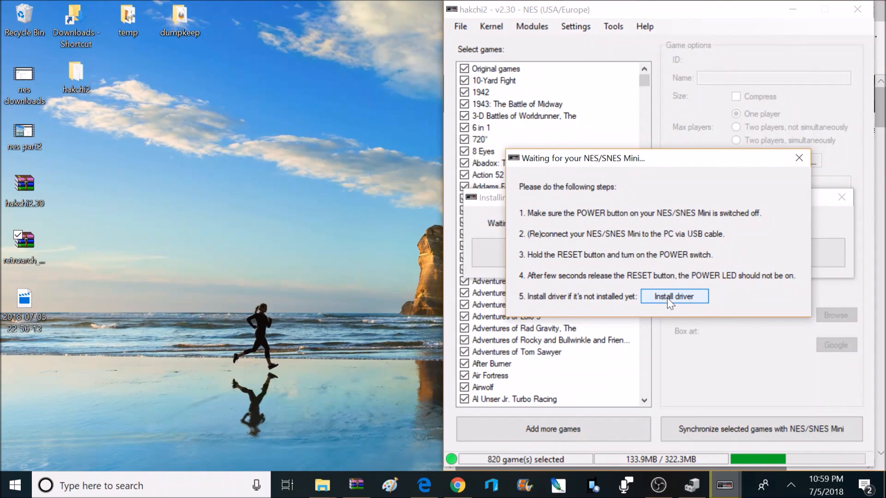
pyautogui.moveTo(686, 306)
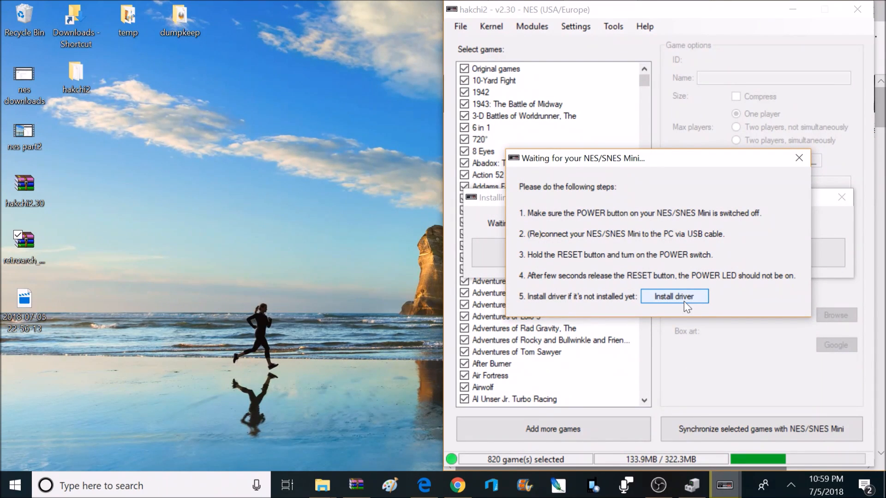
pyautogui.moveTo(647, 299)
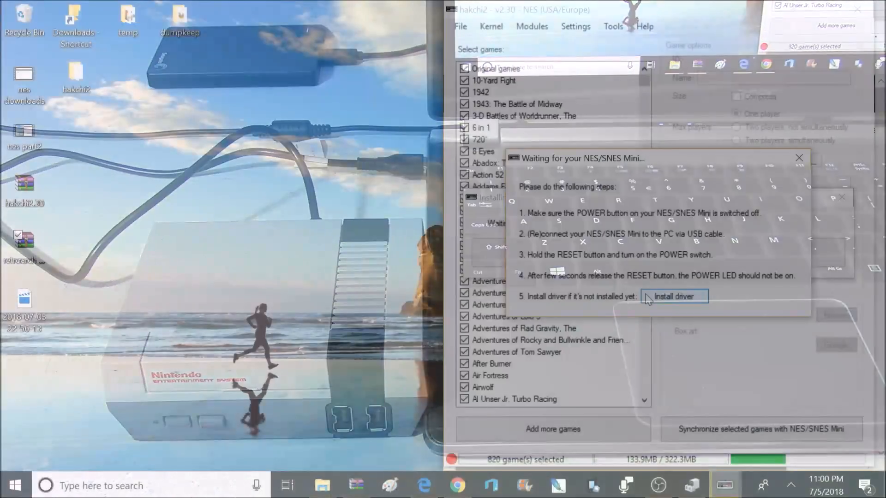
pyautogui.click(674, 296)
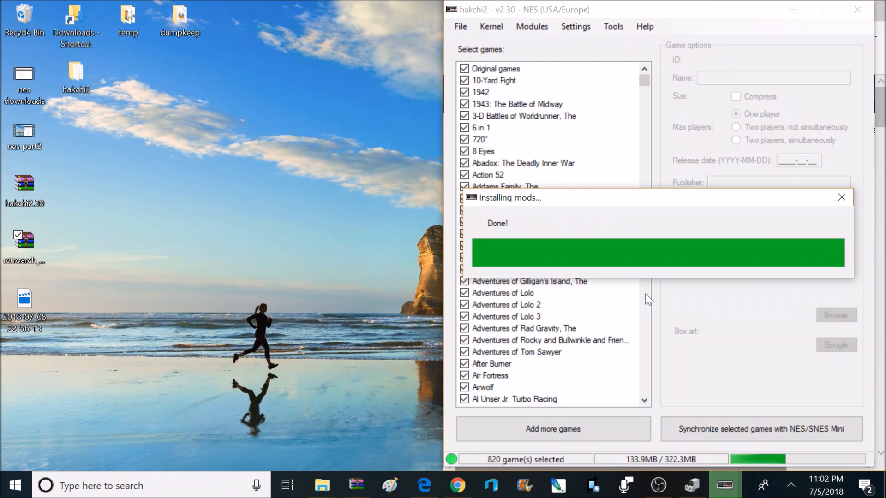
pyautogui.click(842, 198)
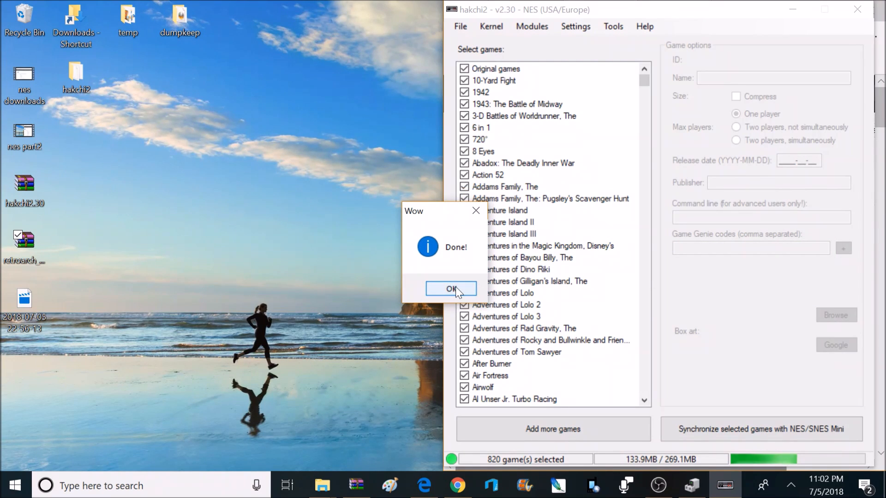
pyautogui.click(451, 289)
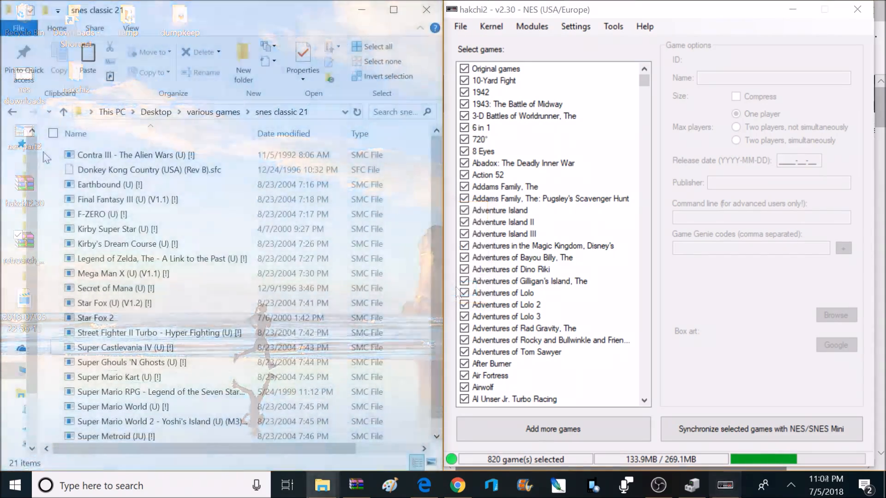
# Step: Select all 21 SNES ROMs and drop them onto the game list, reaching 841 games
pyautogui.click(372, 46)
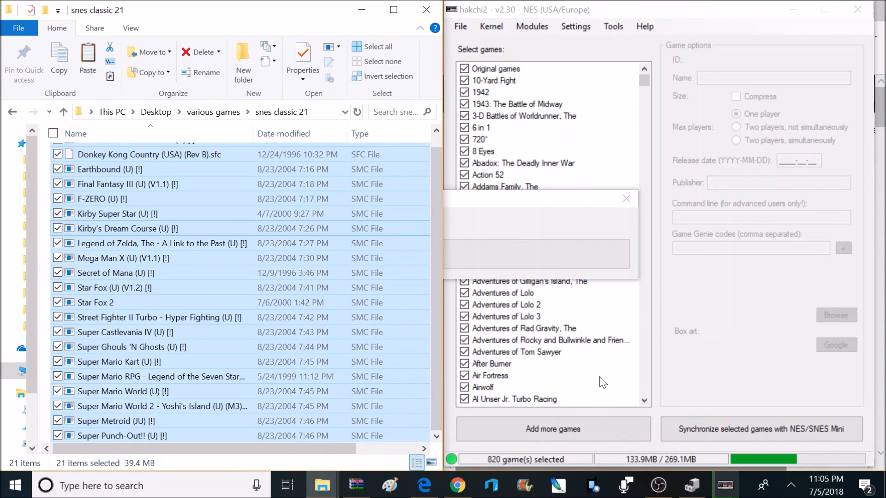
pyautogui.click(552, 429)
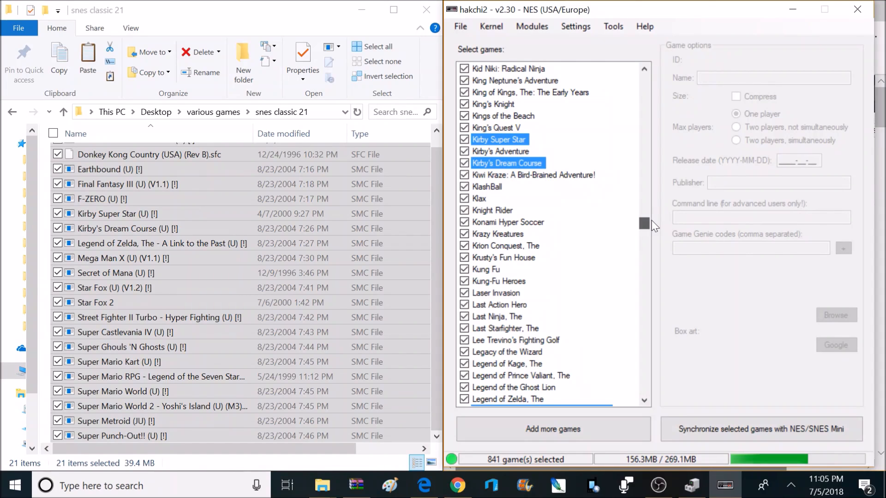
pyautogui.moveTo(537, 167)
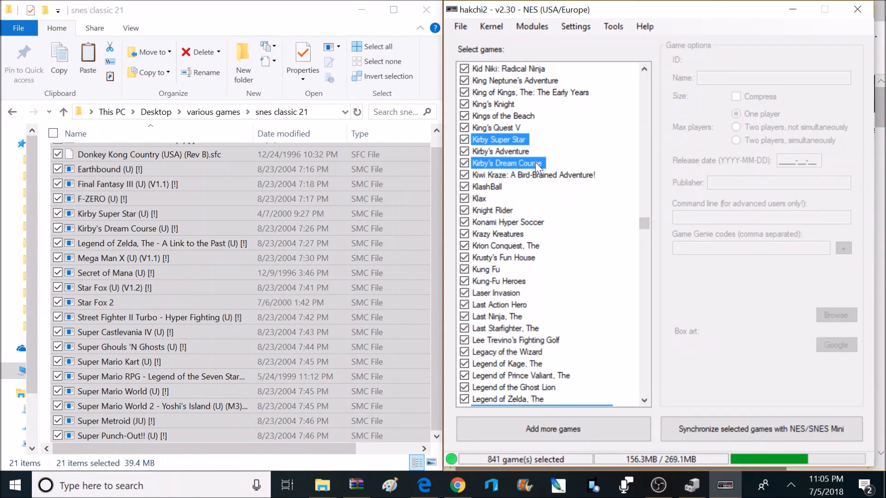
# Step: Download box art for the newly added SNES games and dismiss the Done message
pyautogui.rightClick(506, 163)
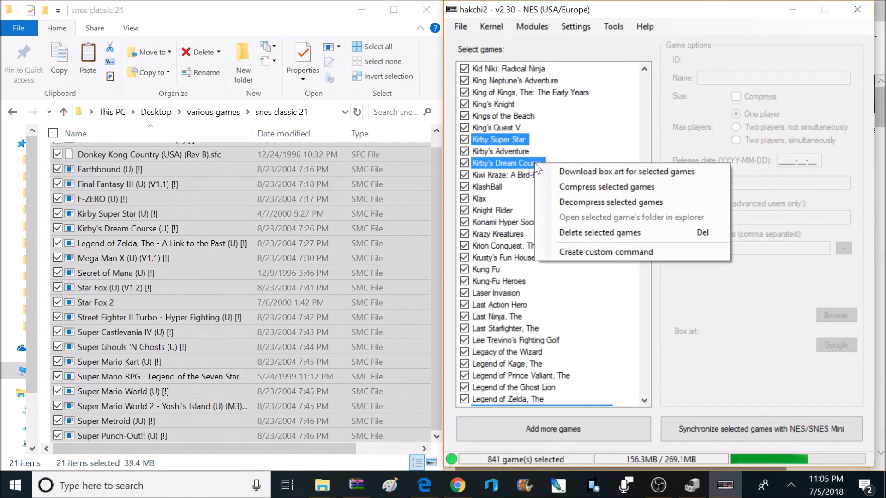
pyautogui.moveTo(606, 186)
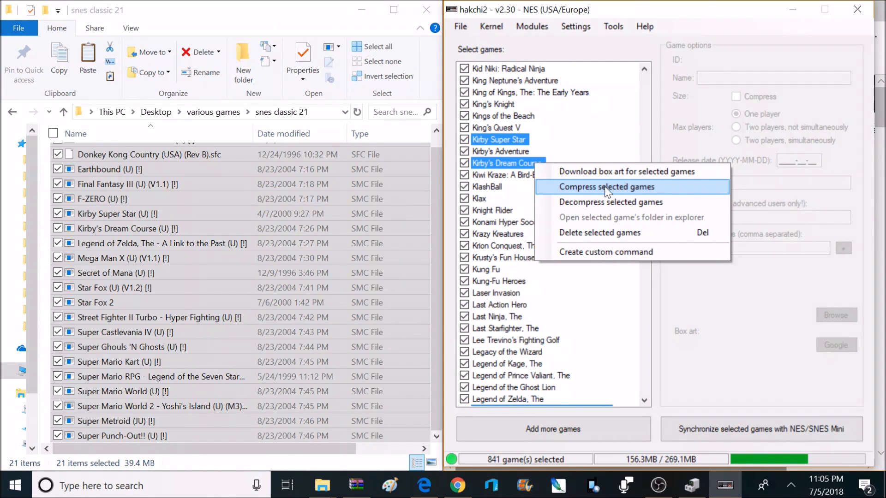
pyautogui.moveTo(621, 178)
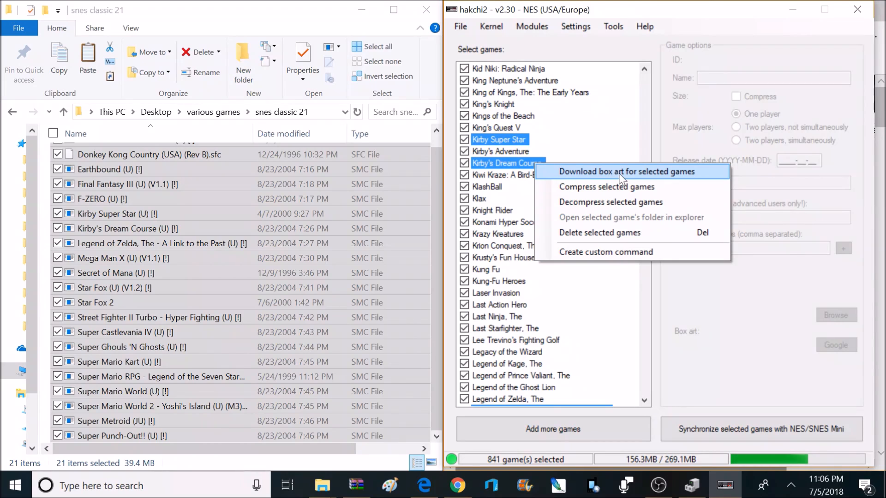
pyautogui.click(638, 171)
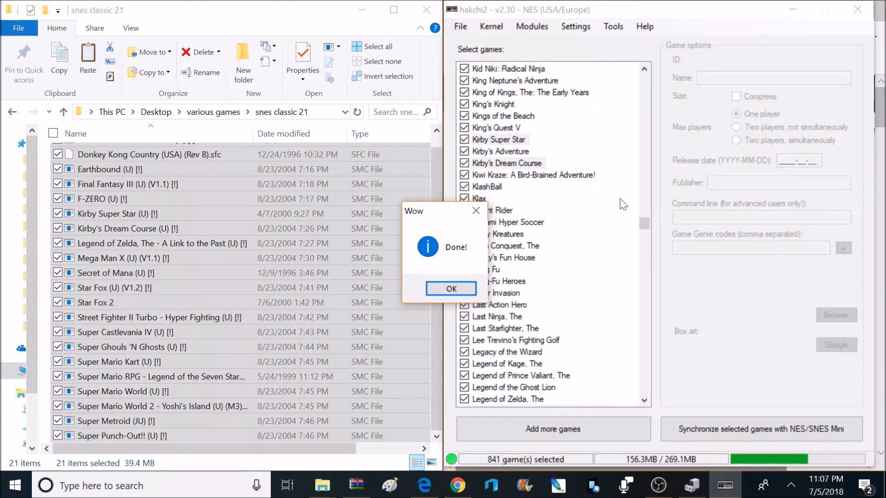
pyautogui.moveTo(522, 271)
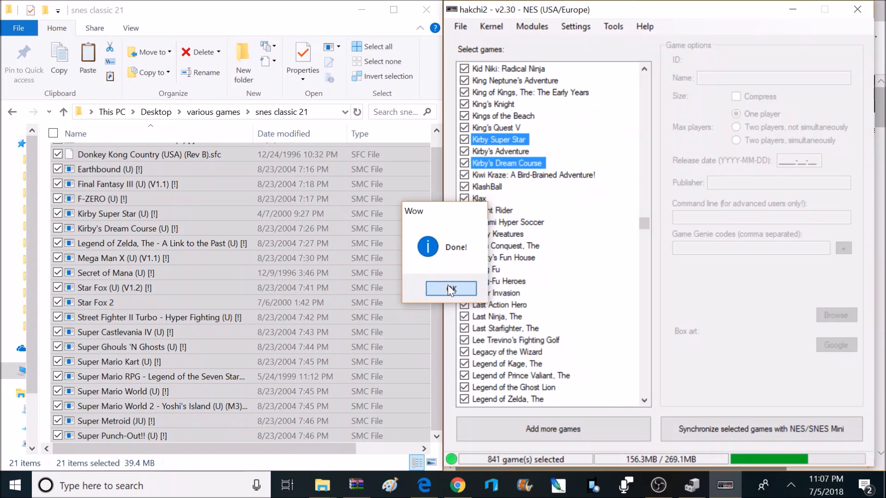
pyautogui.click(451, 289)
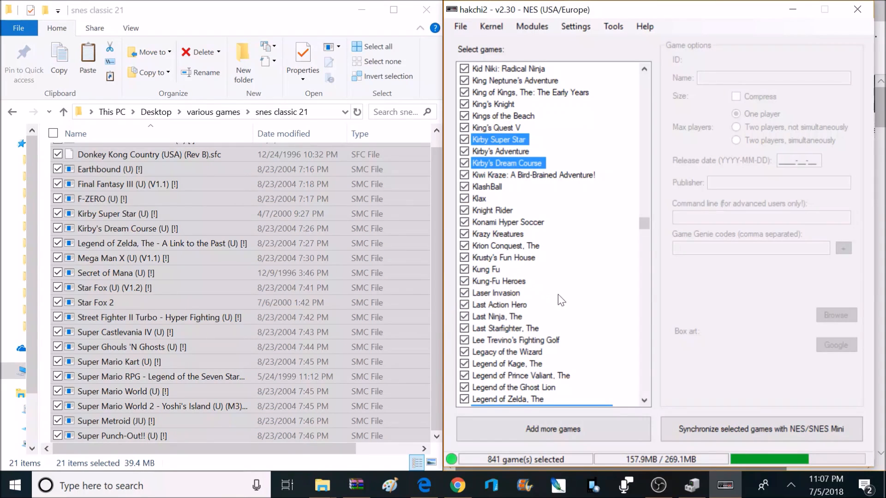
pyautogui.moveTo(762, 429)
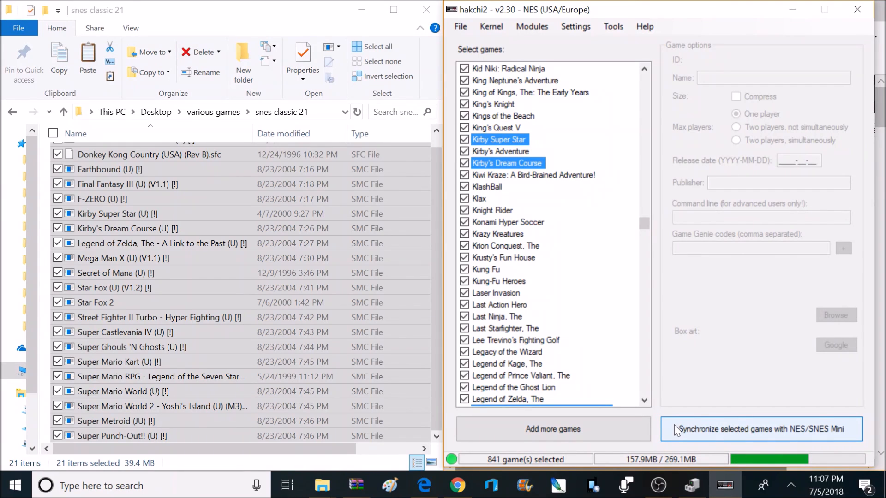
pyautogui.moveTo(706, 432)
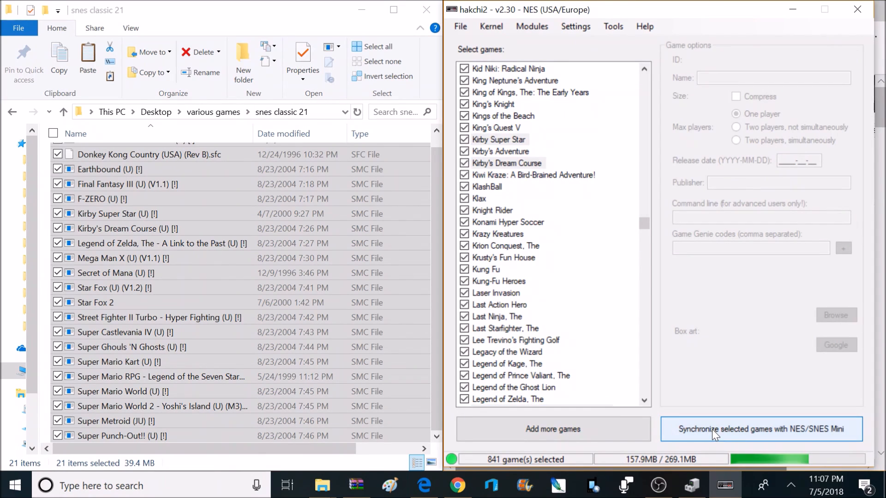
# Step: Synchronize the 841 selected games with the NES/SNES Mini
pyautogui.click(760, 429)
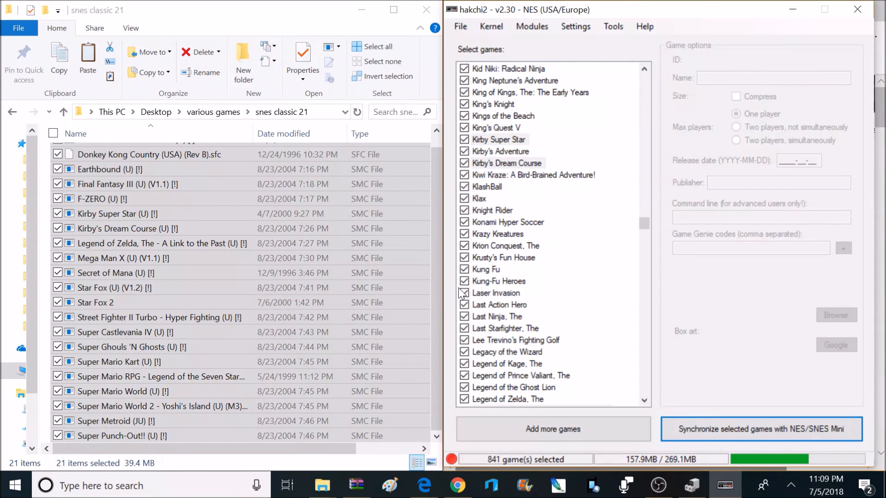
pyautogui.moveTo(499, 306)
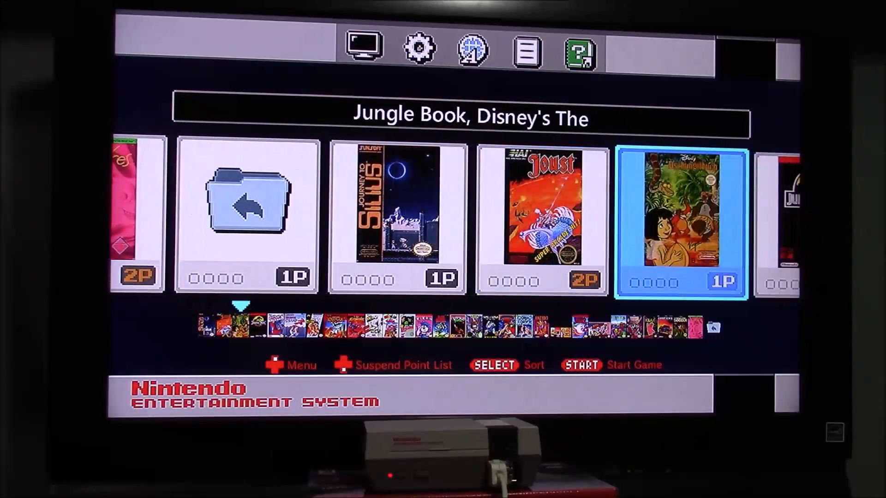
pyautogui.hscroll(3)
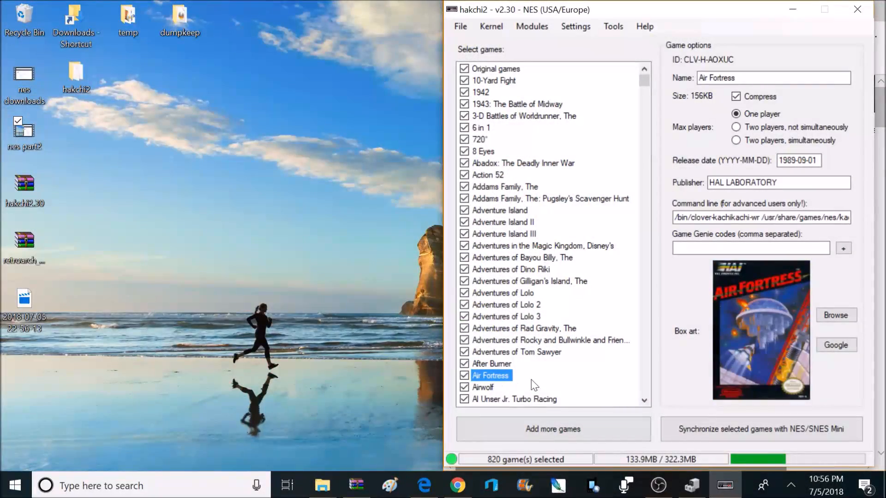
# Step: Show the game options and box art for Al Unser Jr. Turbo Racing
pyautogui.click(514, 399)
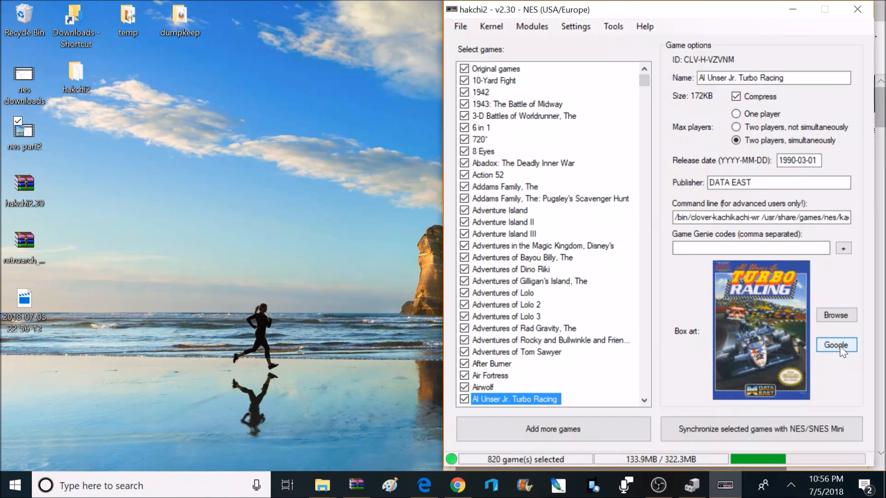
pyautogui.moveTo(840, 355)
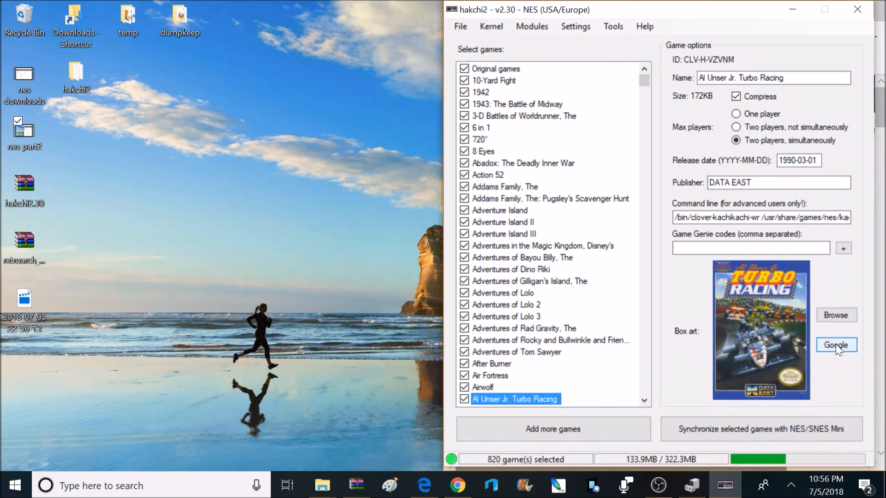
pyautogui.moveTo(831, 352)
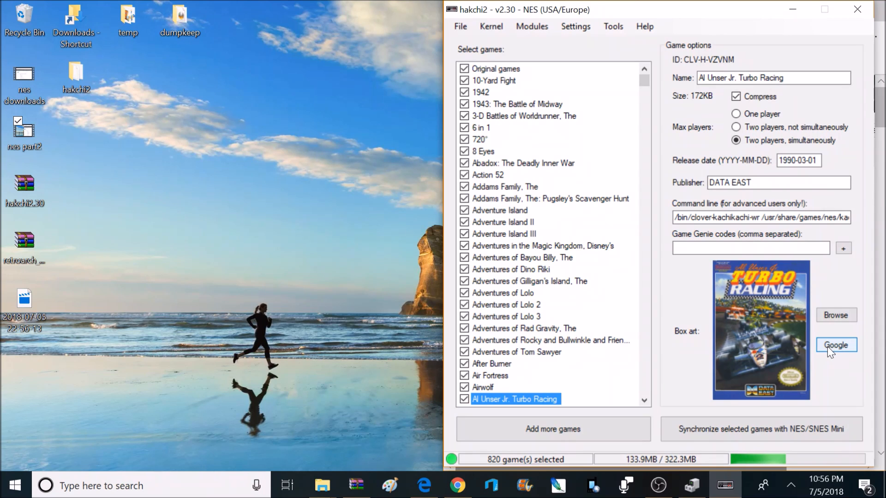